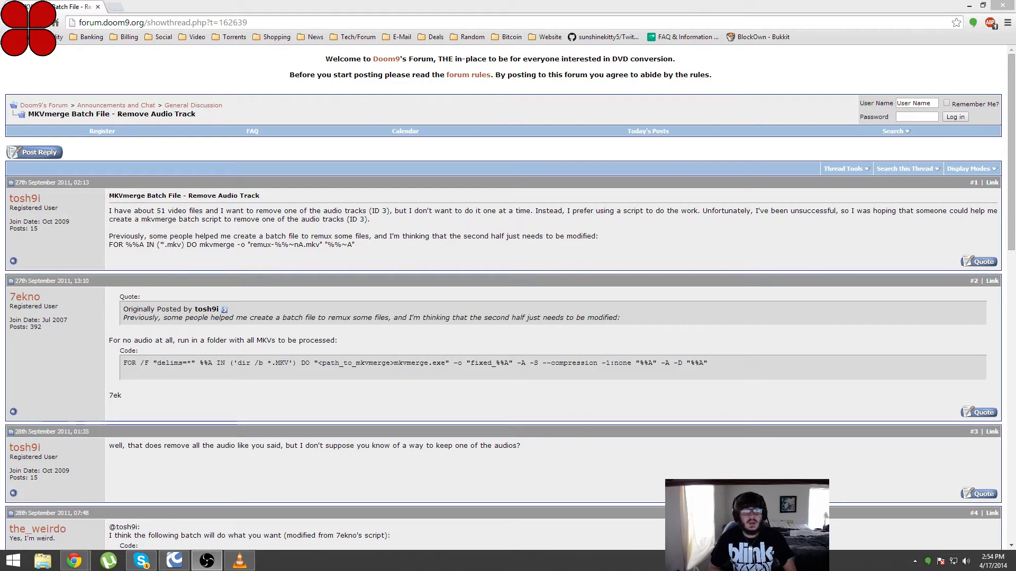
pyautogui.moveTo(469, 394)
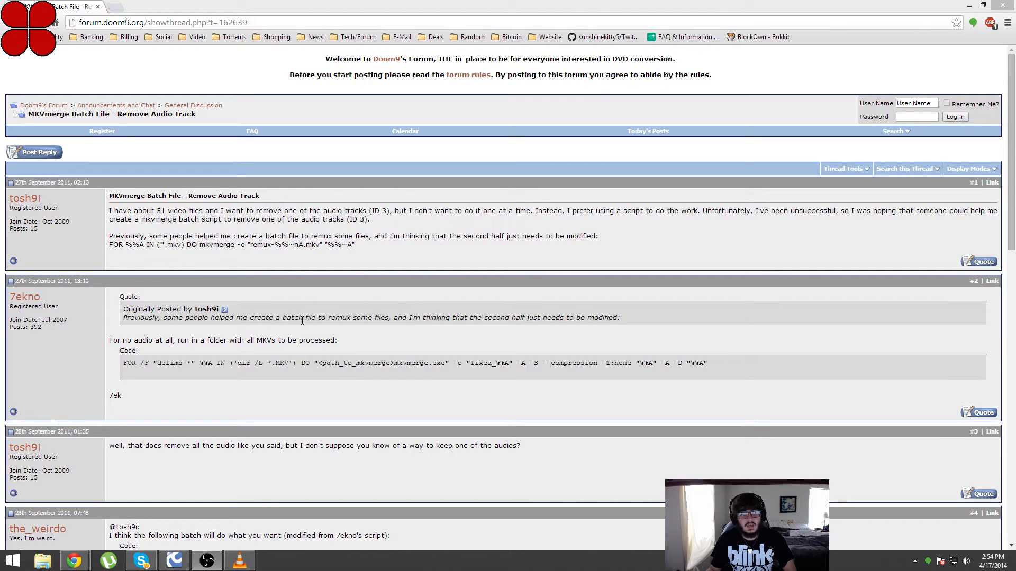
pyautogui.moveTo(760, 380)
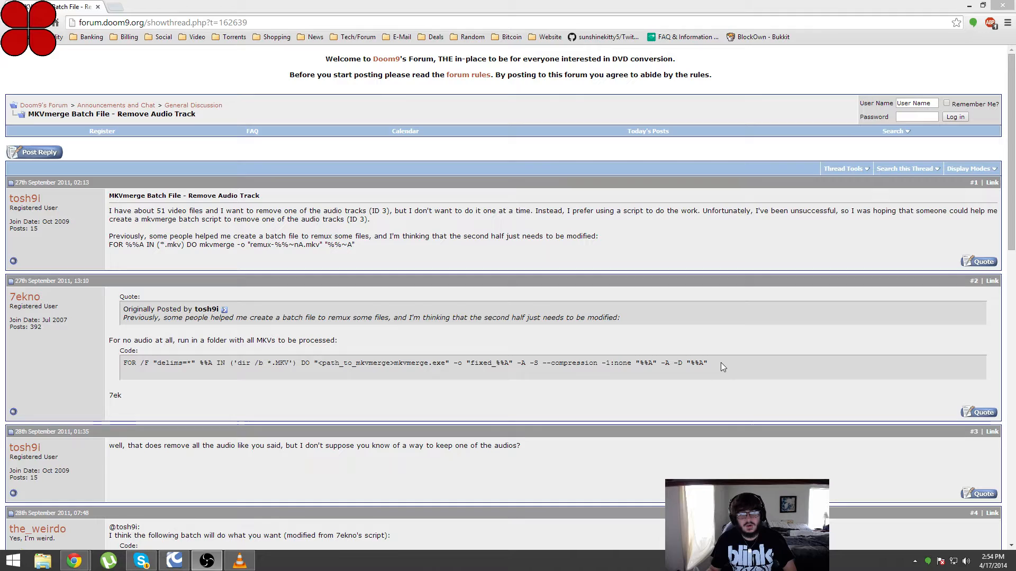
# Select the mkvmerge command line in the Doom9 reply and scroll to the modified script.
pyautogui.tripleClick(409, 363)
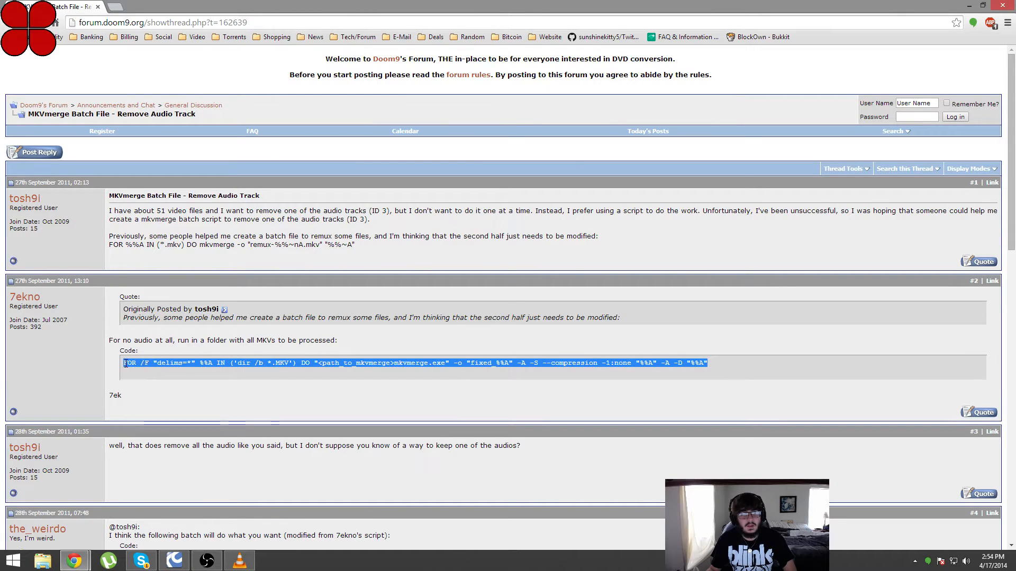
pyautogui.moveTo(684, 362)
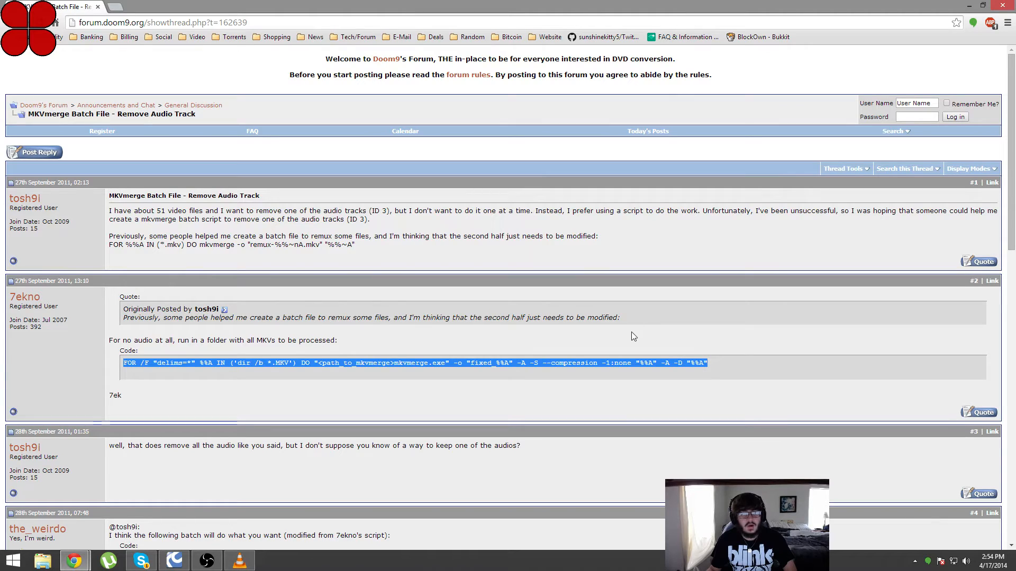
pyautogui.click(675, 366)
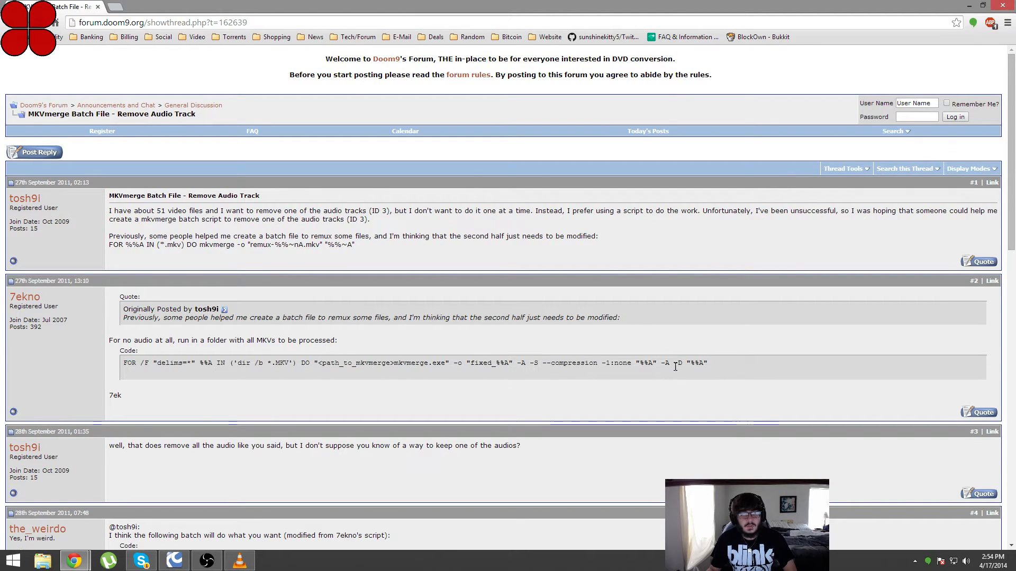
pyautogui.scroll(-3)
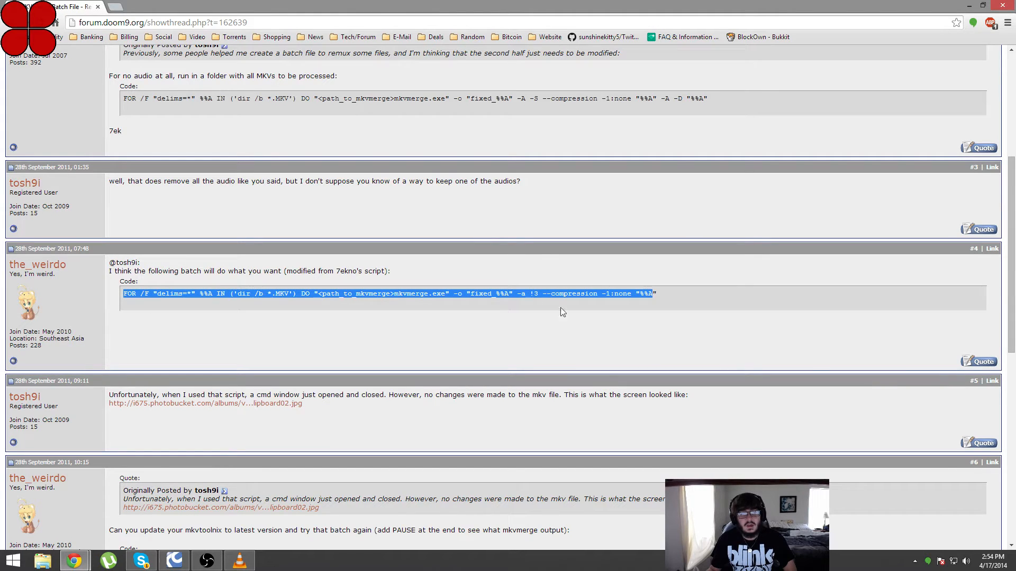
pyautogui.moveTo(543, 294)
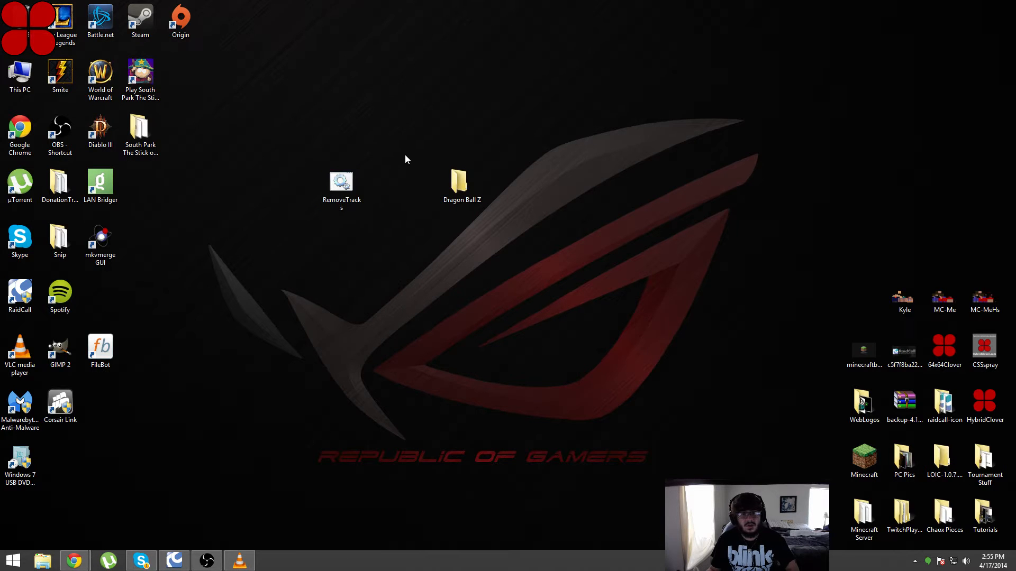
# Paste the copied mkvmerge FOR-loop batch command into a new Notepad document.
pyautogui.click(16, 557)
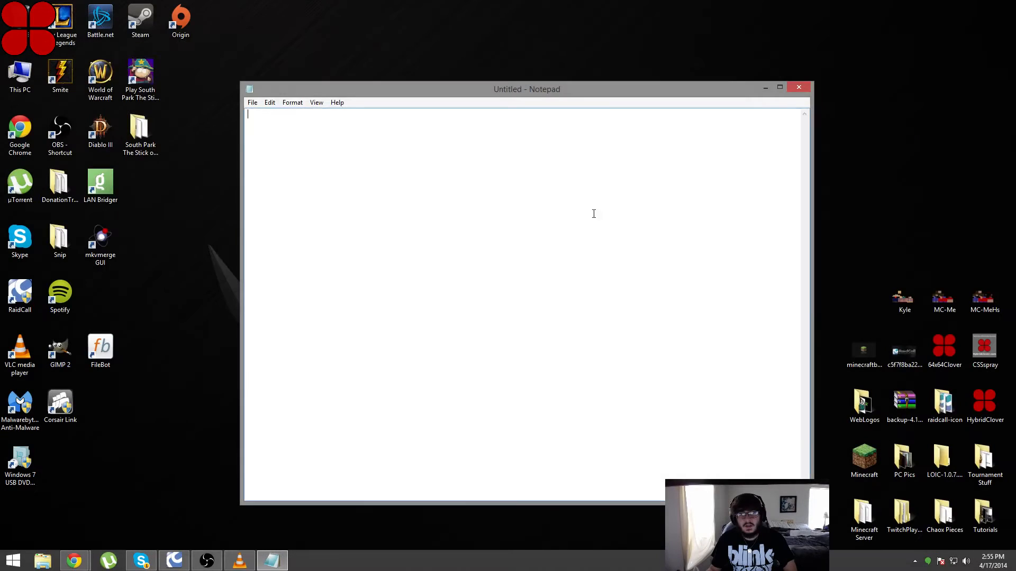
pyautogui.rightClick(391, 169)
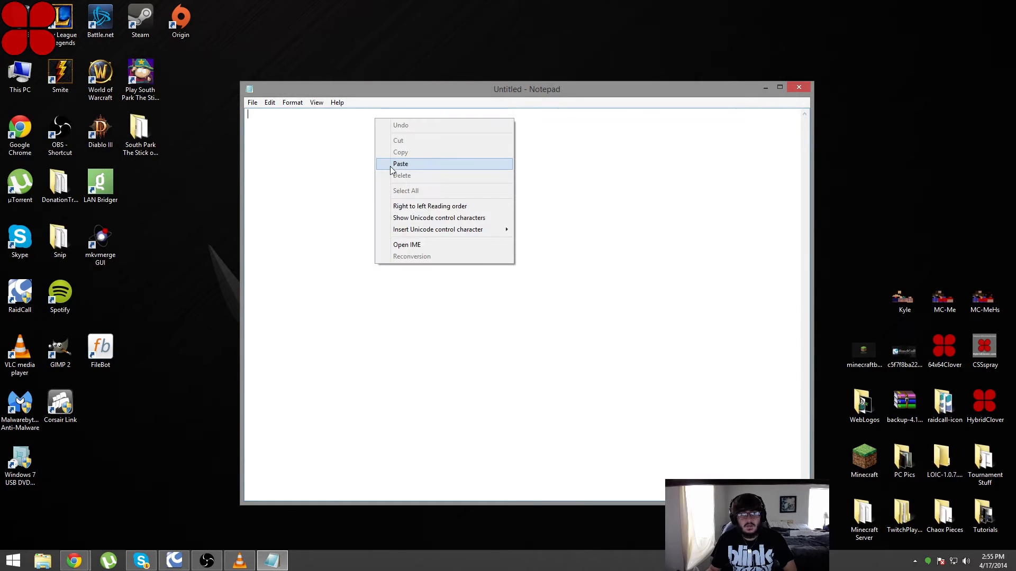
pyautogui.click(400, 163)
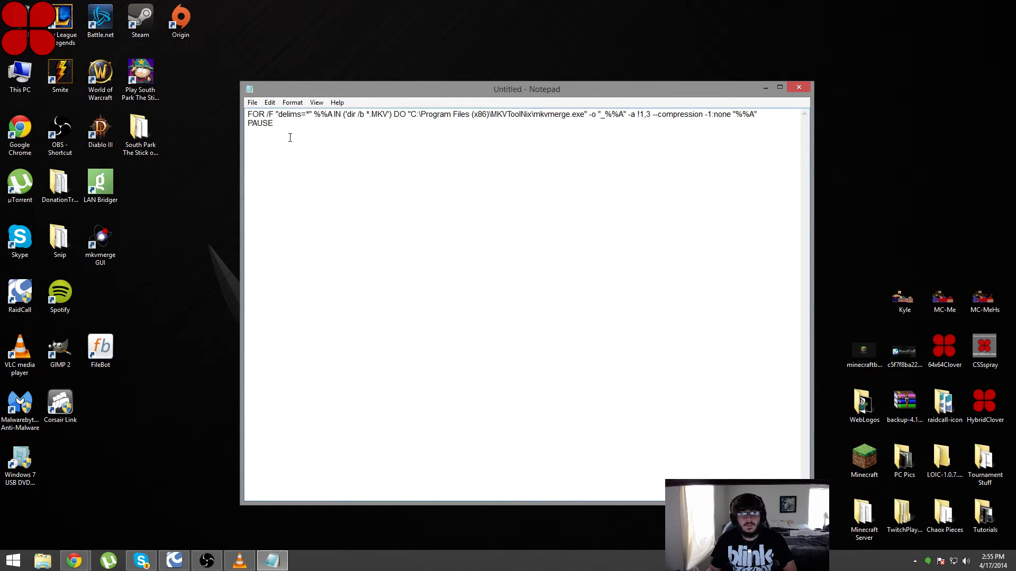
pyautogui.press('ctrl+a')
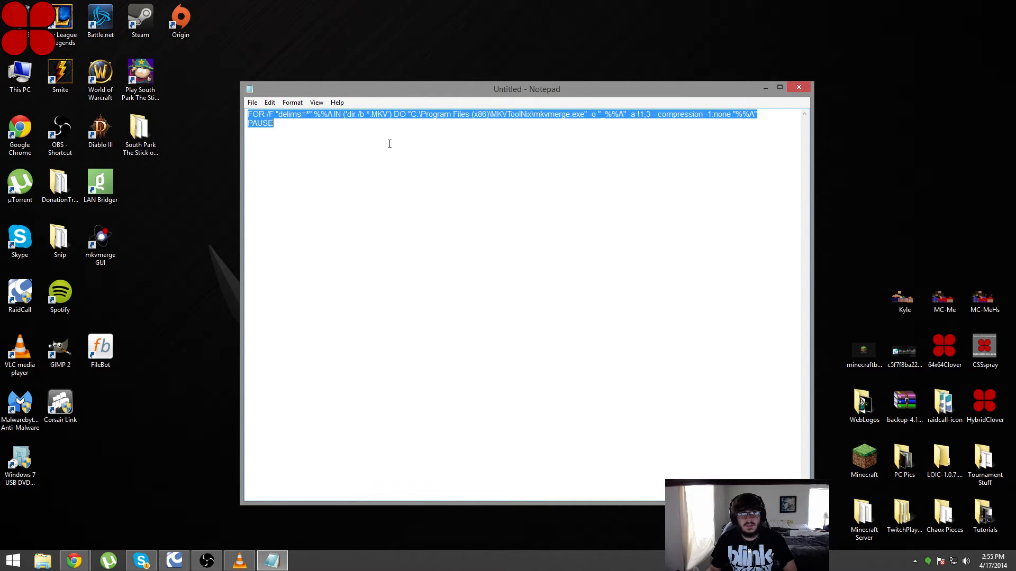
# Review the -a !1,3 audio-track option in the command, then minimize Notepad.
pyautogui.click(651, 122)
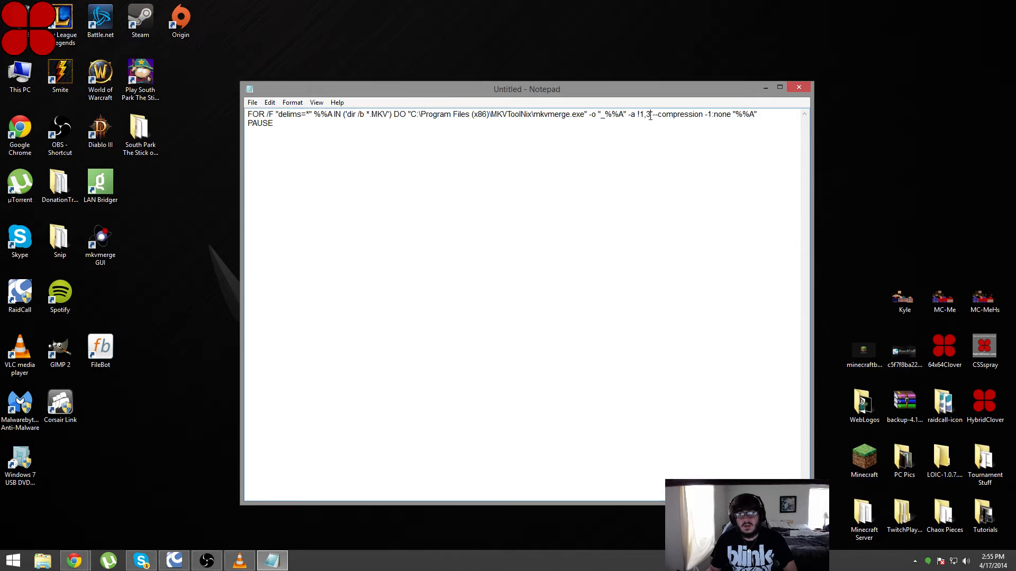
pyautogui.moveTo(629, 114); pyautogui.dragTo(651, 115)
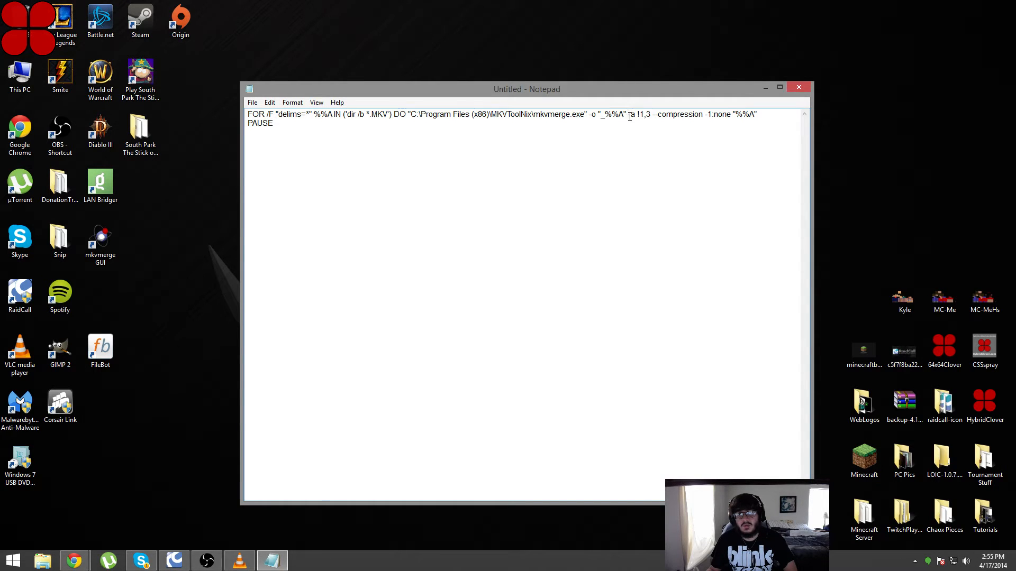
pyautogui.moveTo(628, 115); pyautogui.dragTo(273, 123)
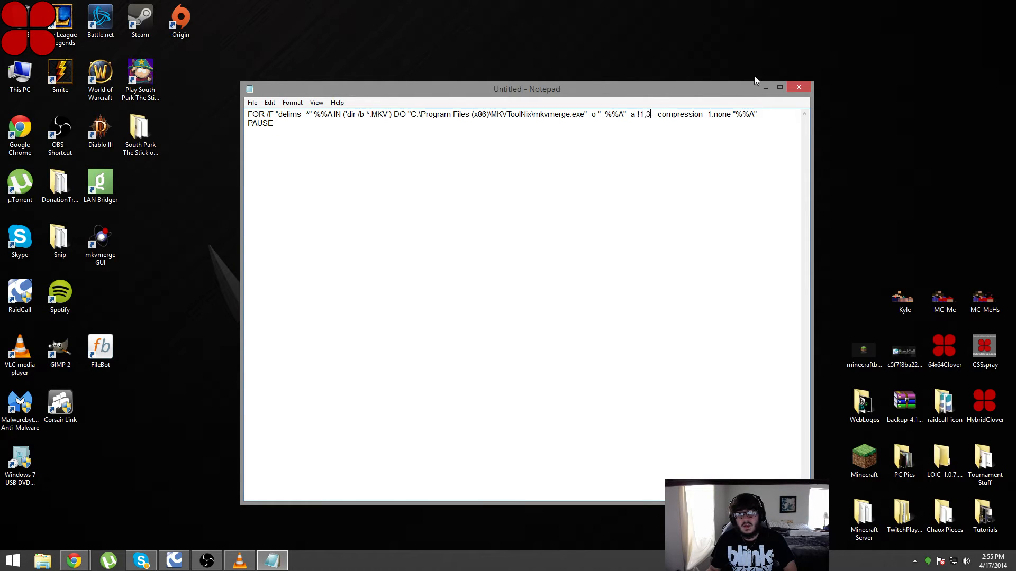
pyautogui.moveTo(765, 87)
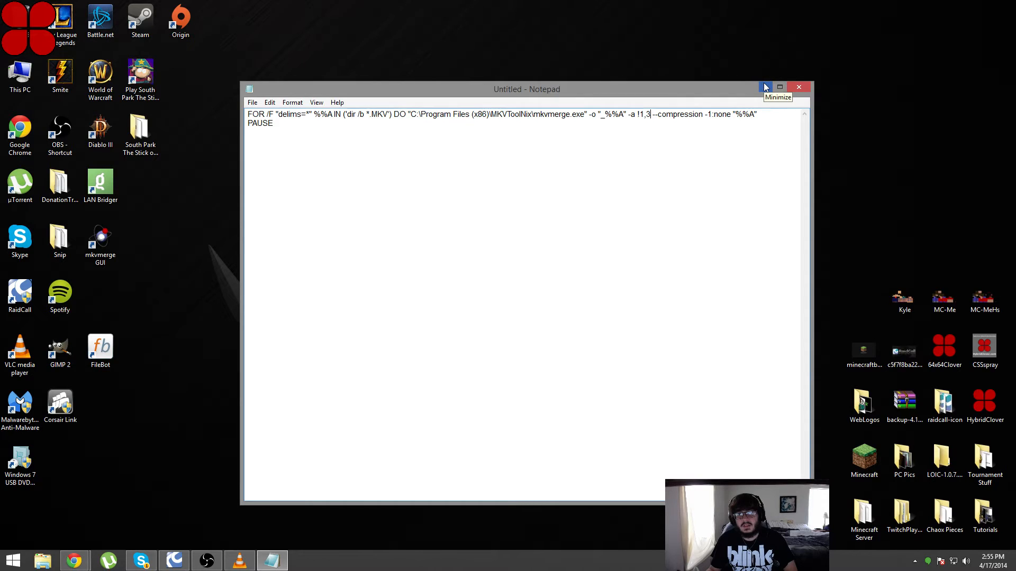
pyautogui.click(766, 87)
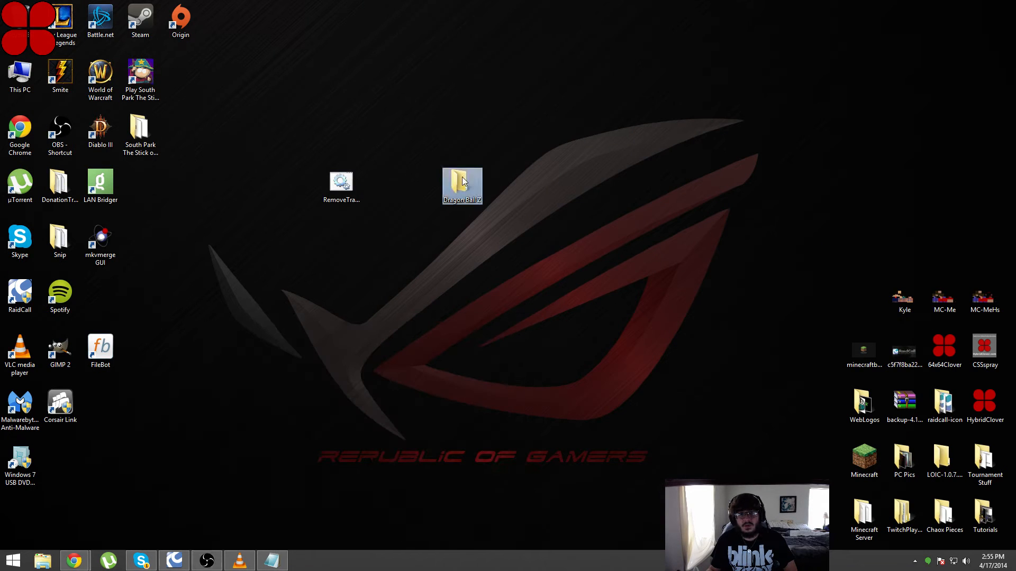
# Play the first Dragon Ball Z episode in VLC and show its audio options.
pyautogui.doubleClick(461, 182)
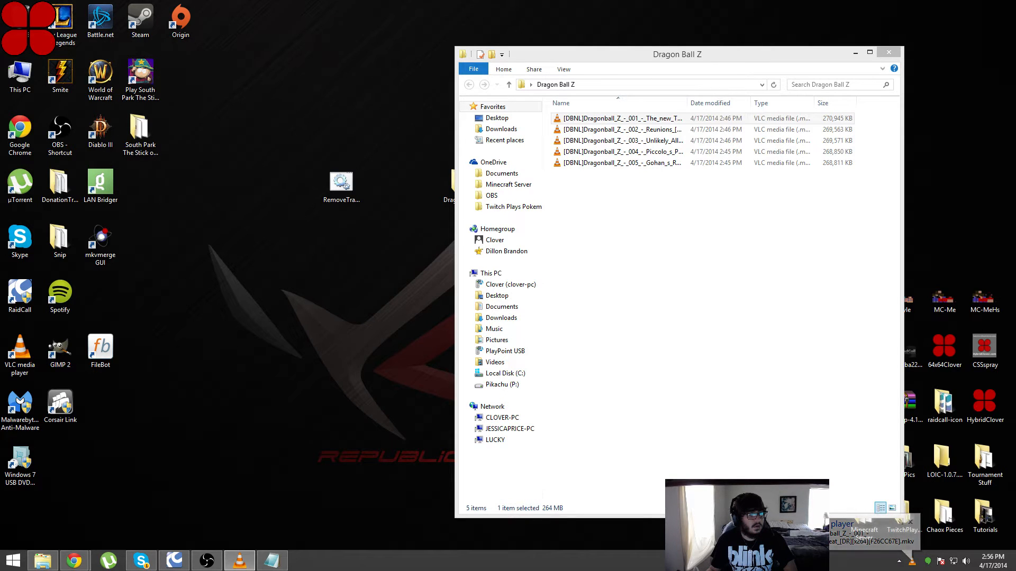
pyautogui.doubleClick(623, 118)
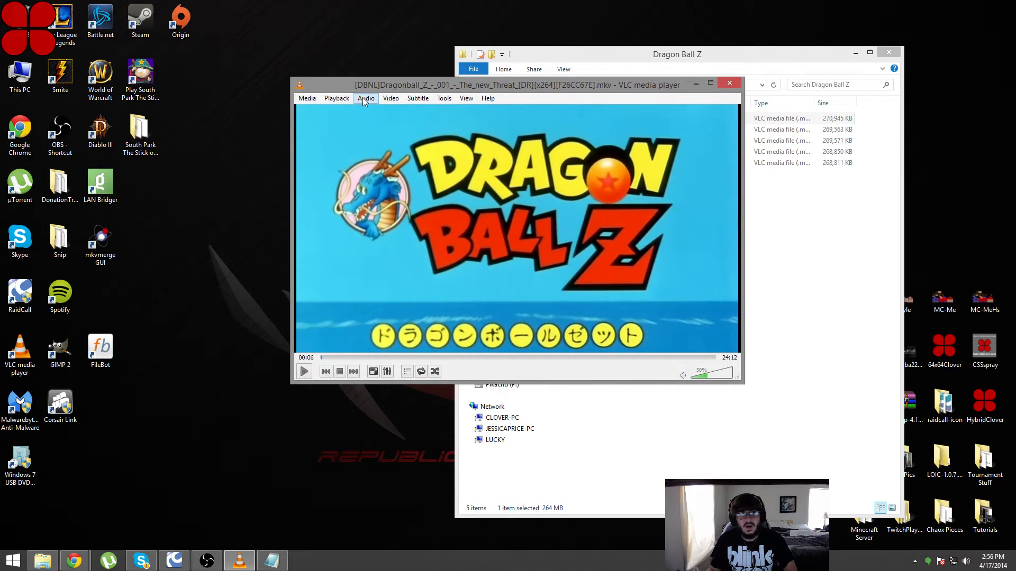
pyautogui.click(366, 98)
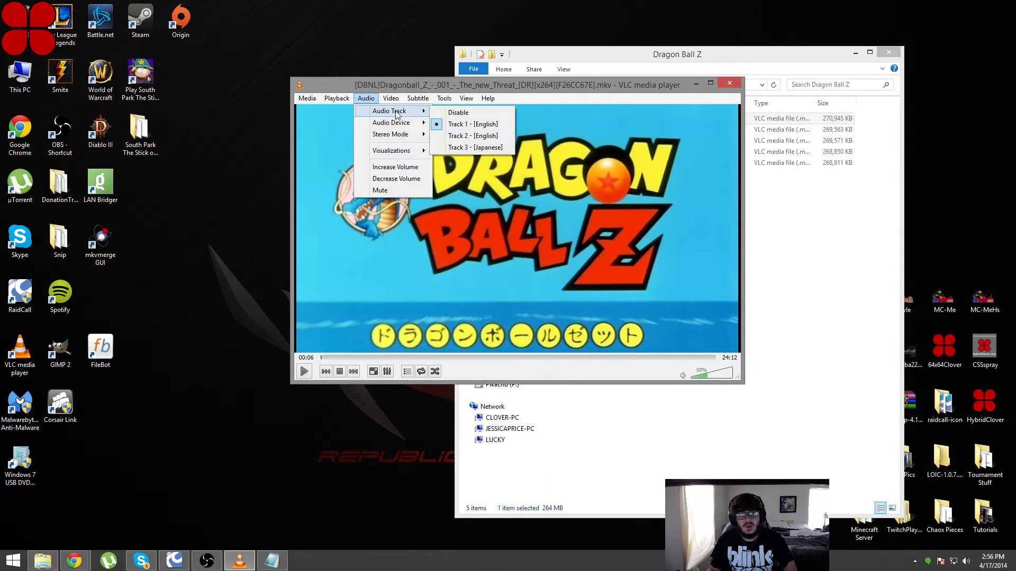
pyautogui.moveTo(473, 124)
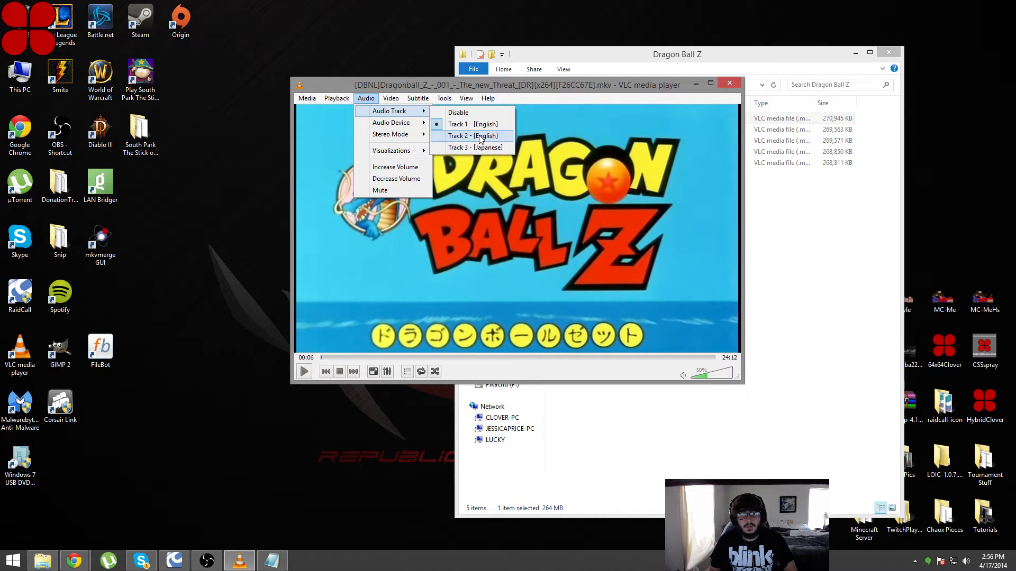
pyautogui.moveTo(477, 147)
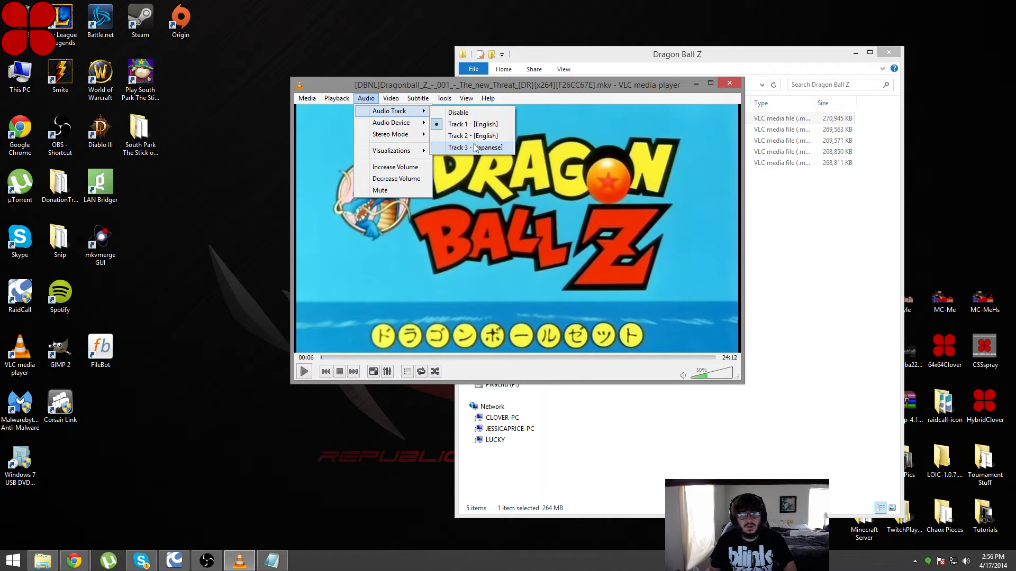
# Confirm the episode has two English and one Japanese audio track, then close VLC.
pyautogui.click(474, 147)
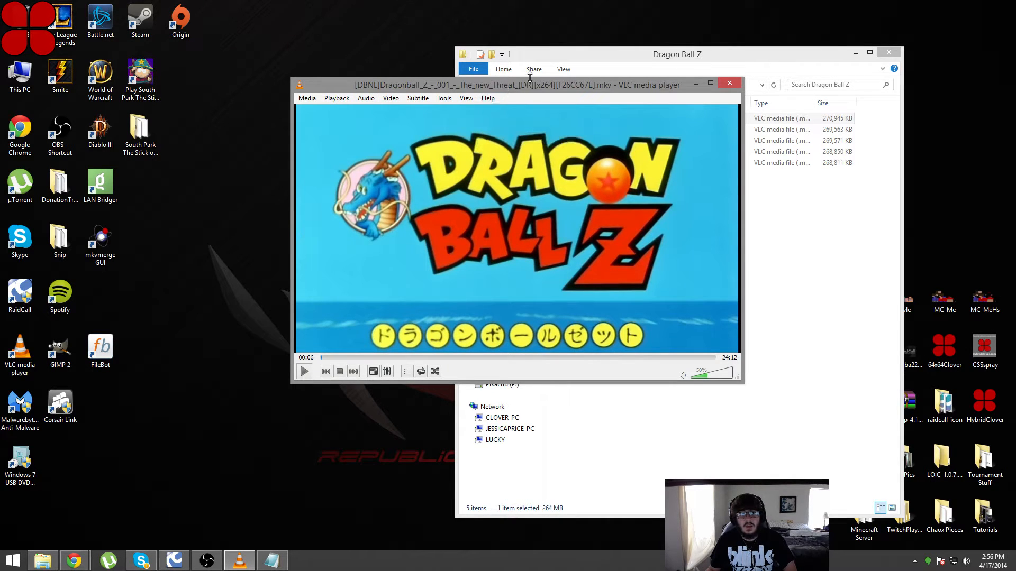
pyautogui.click(366, 97)
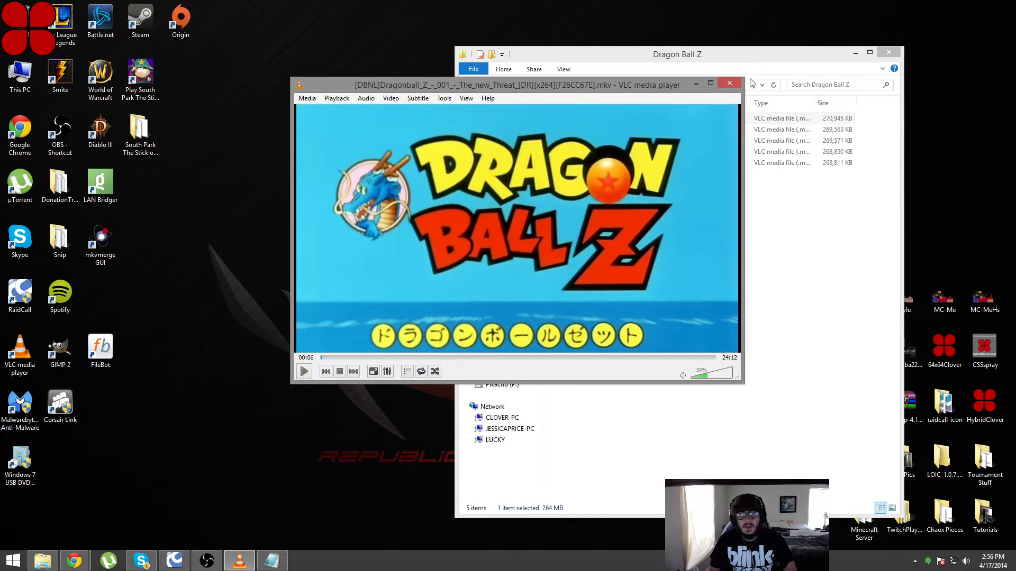
pyautogui.click(366, 97)
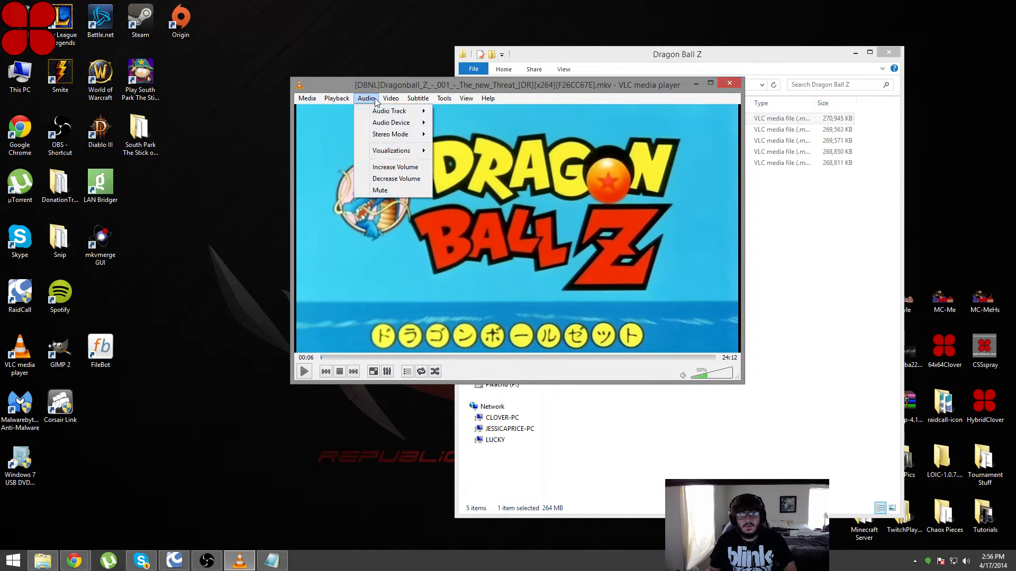
pyautogui.moveTo(399, 111)
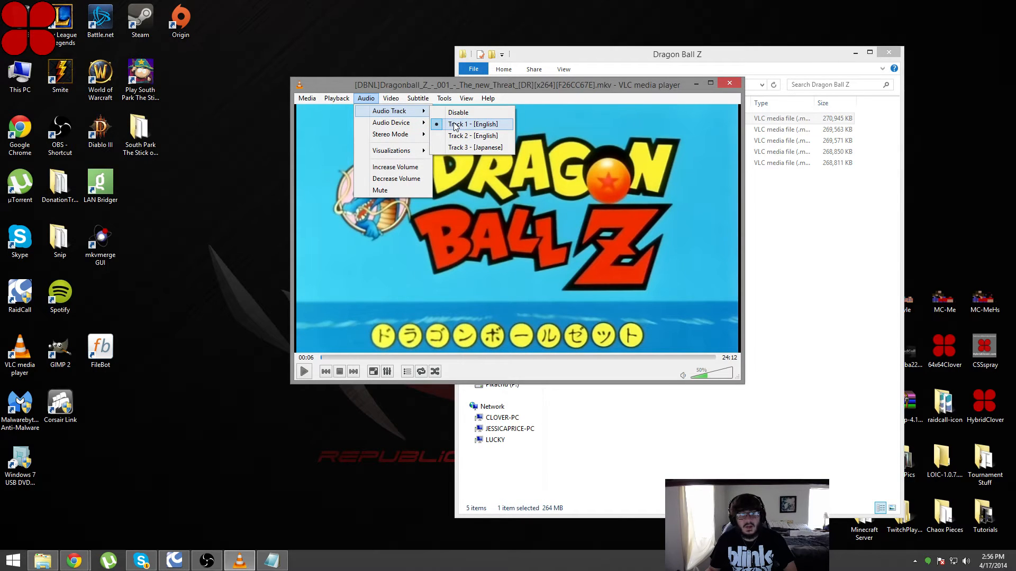
pyautogui.moveTo(465, 147)
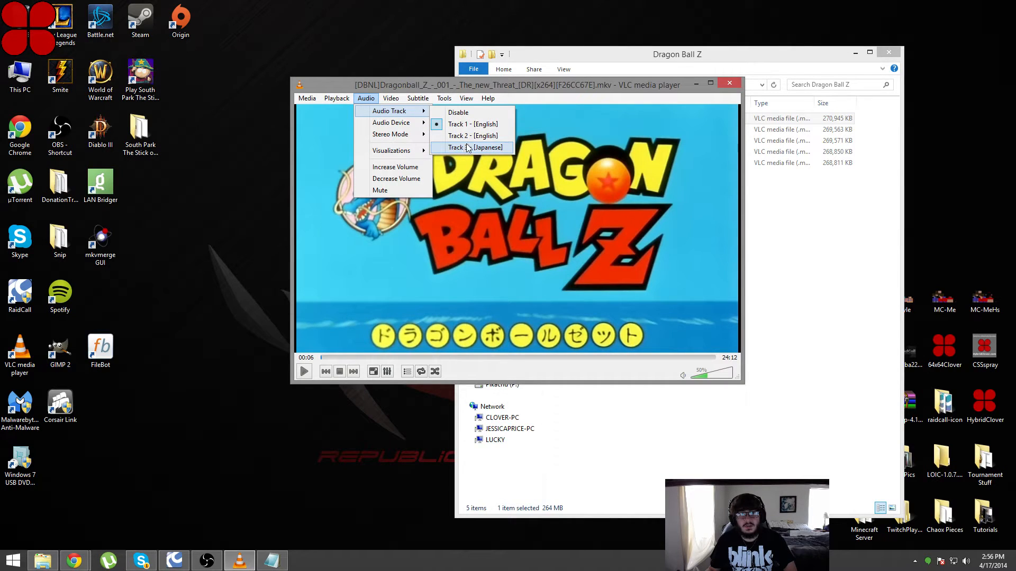
pyautogui.moveTo(472, 135)
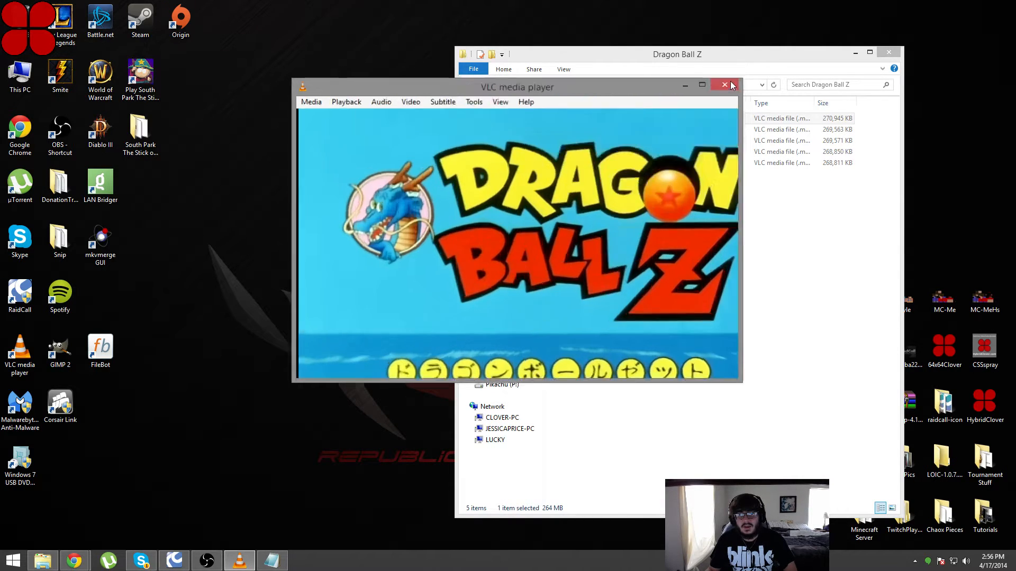
pyautogui.click(724, 84)
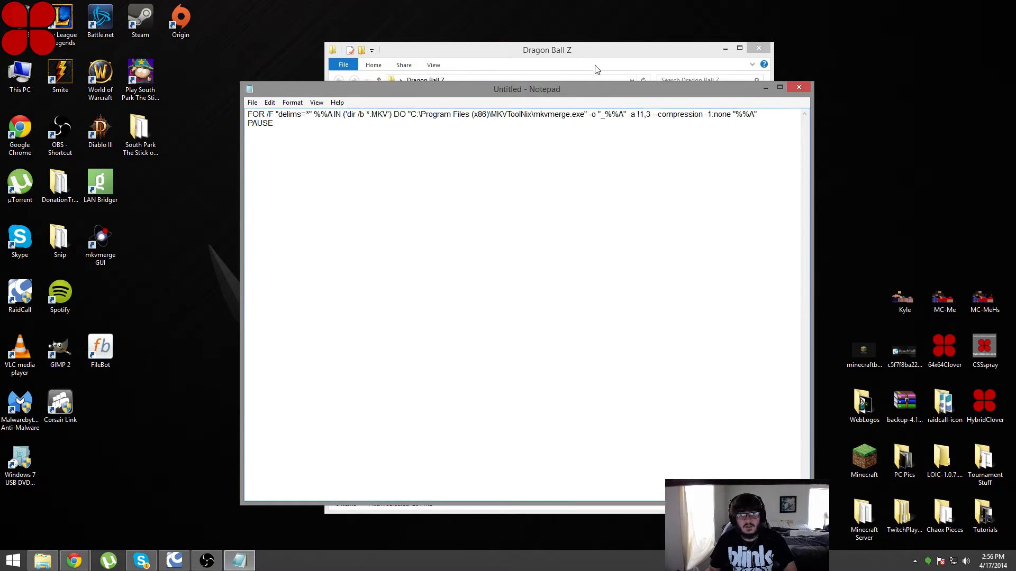
# Move the notes window aside and bring the Dragon Ball Z folder with an episode selected forward.
pyautogui.moveTo(527, 89); pyautogui.dragTo(515, 72)
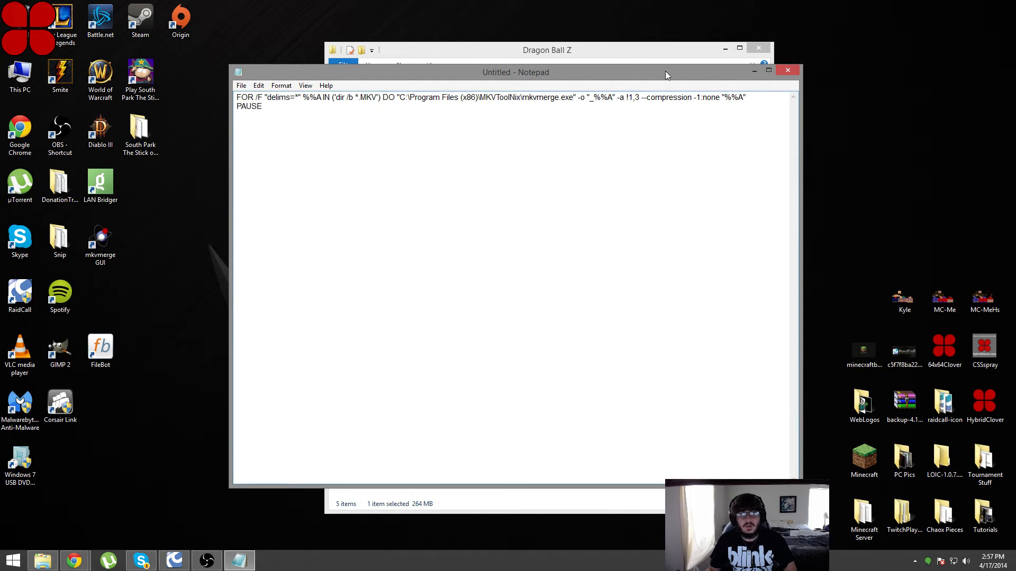
pyautogui.click(545, 50)
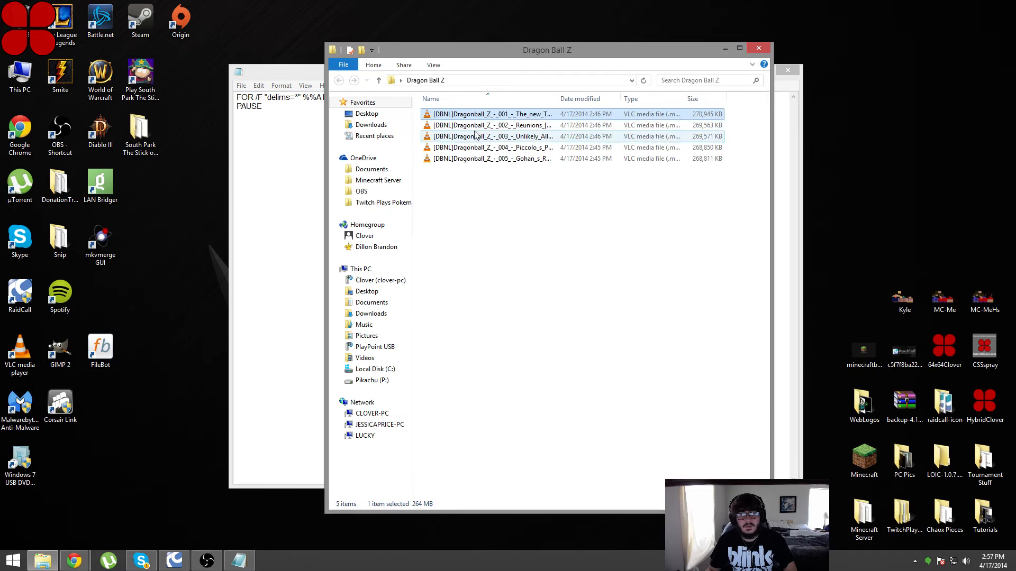
pyautogui.click(491, 114)
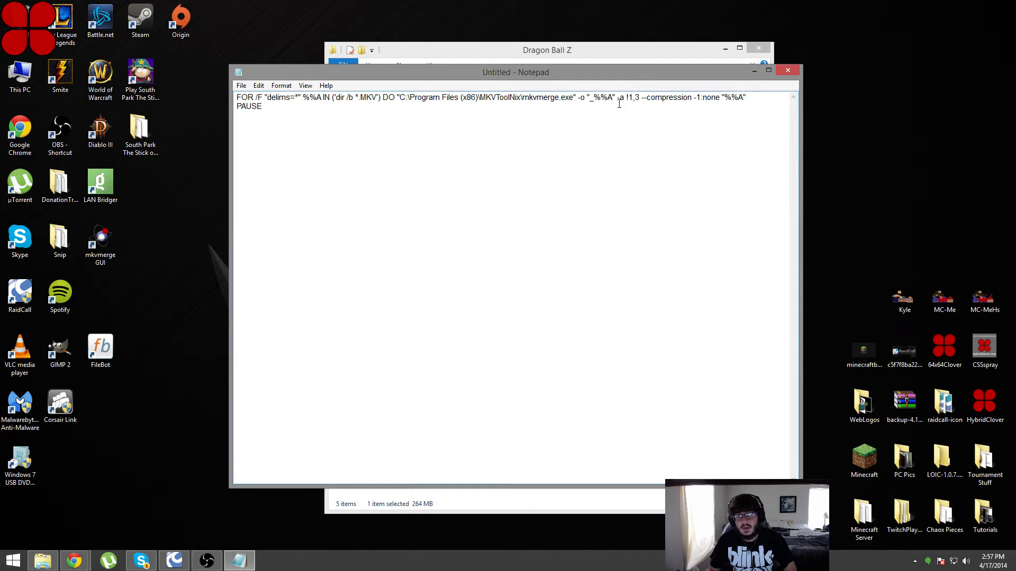
# Change the mkvmerge -a option to exclude audio tracks 1 and 3, then close the untitled note.
pyautogui.moveTo(615, 98); pyautogui.dragTo(636, 97)
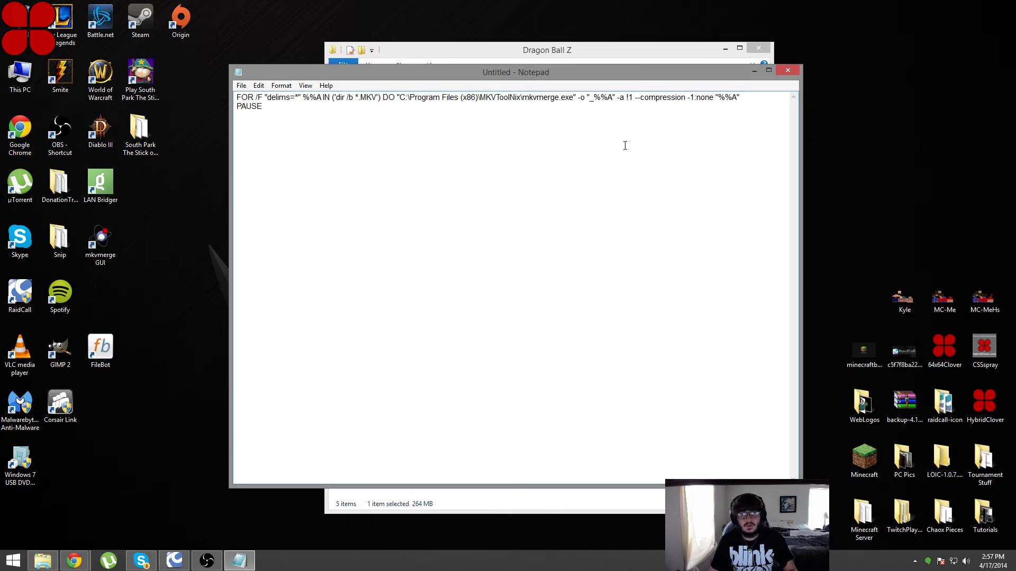
pyautogui.write(', 2')
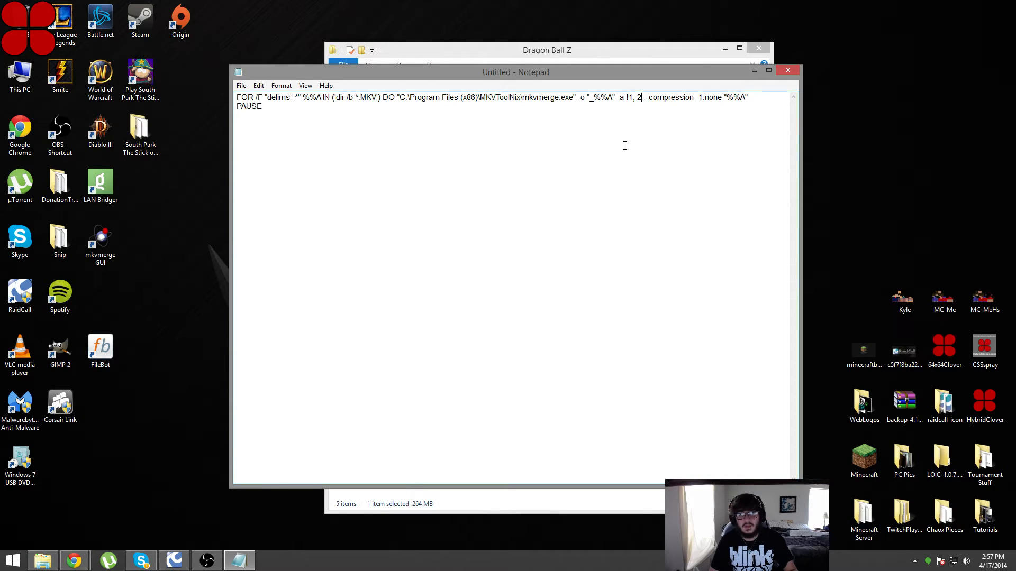
pyautogui.press('Backspace')
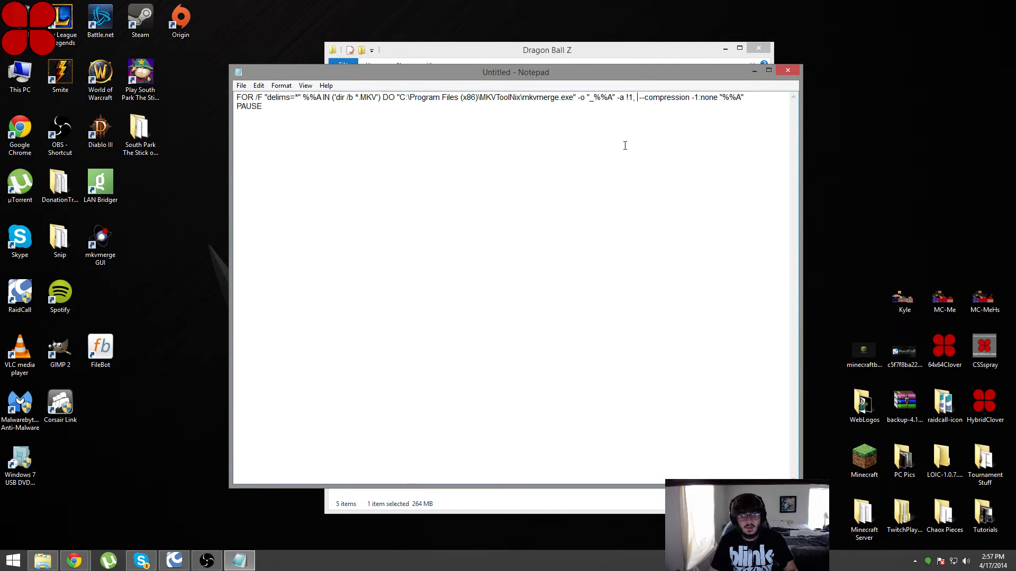
pyautogui.write('3')
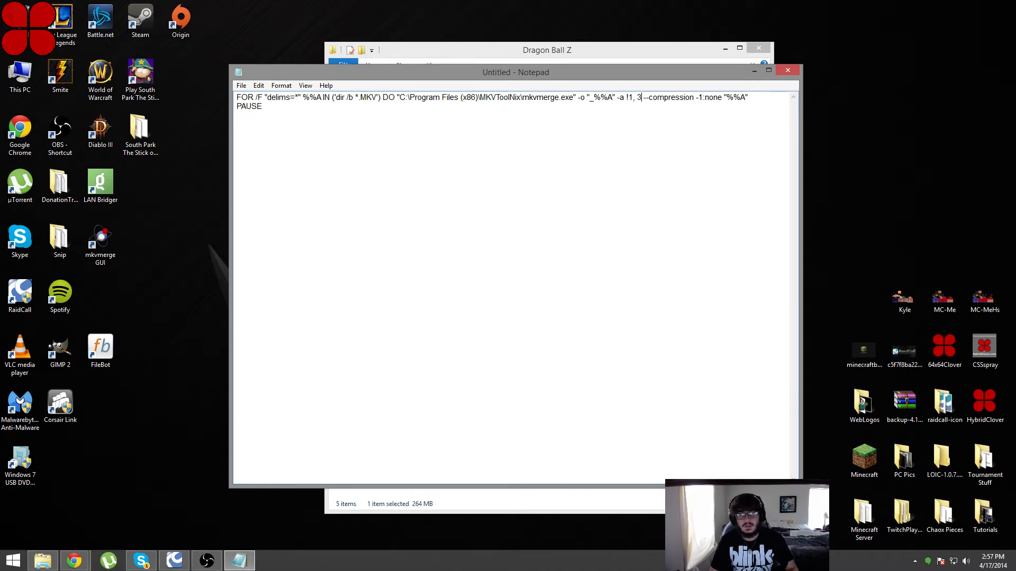
pyautogui.moveTo(624, 145)
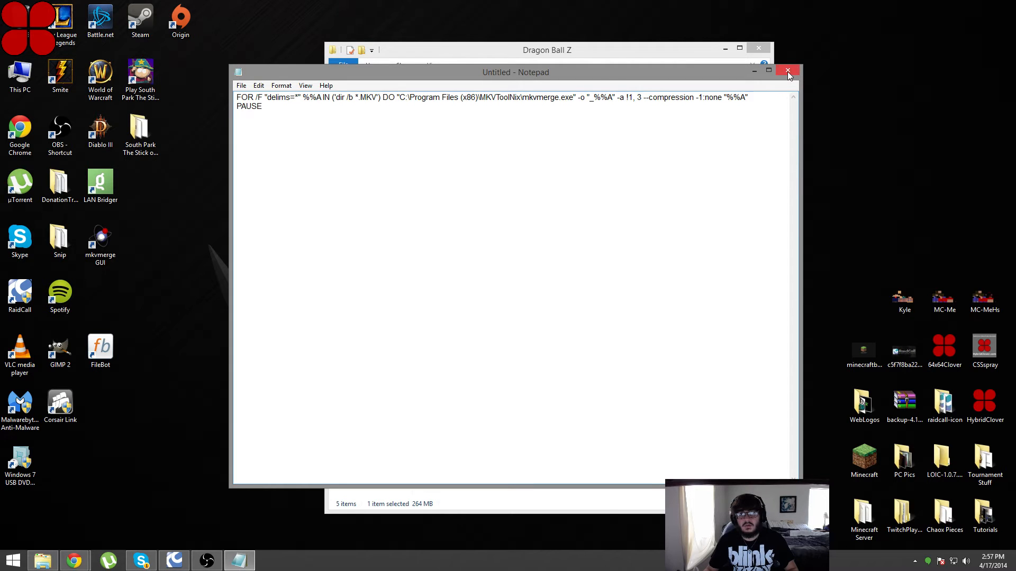
pyautogui.click(788, 70)
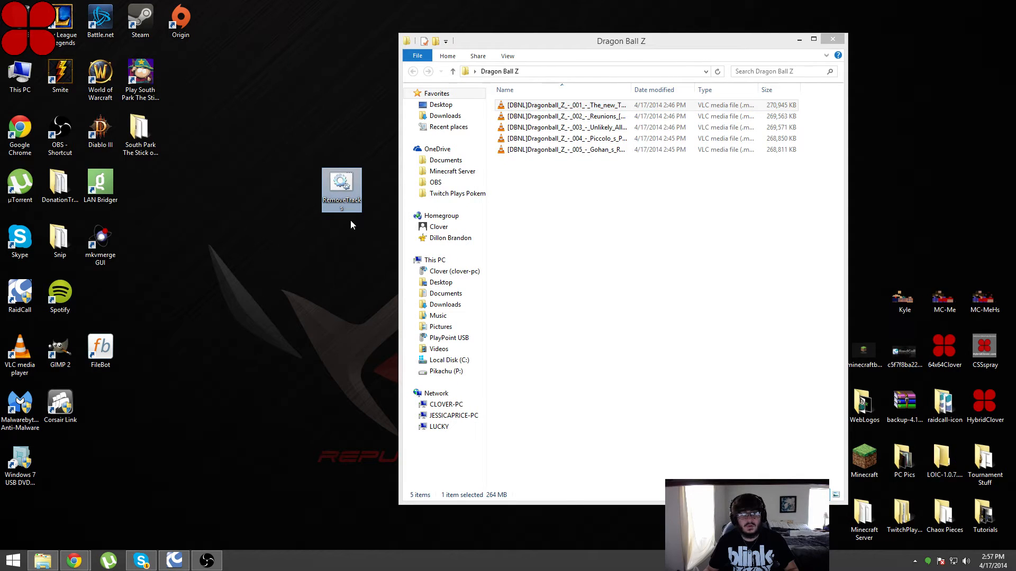
pyautogui.moveTo(345, 210)
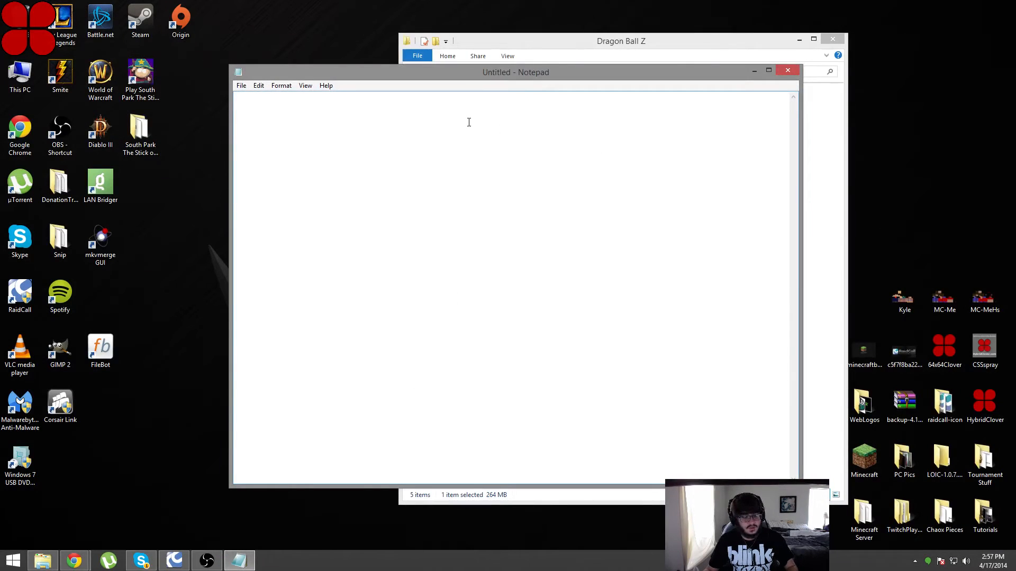
# Write the FOR /F mkvmerge line over *.MKV files plus PAUSE into a fresh Notepad note.
pyautogui.write('FOR /F "delims=*" %%A IN (\'dir /b *.MKV\') DO "C:\\Program Files (x86)\\MKVToolNix\\mkvmerge.exe" -o "_%%A" -a !1,3 --compression -1:none "%%A"')
pyautogui.write('PAUSE')
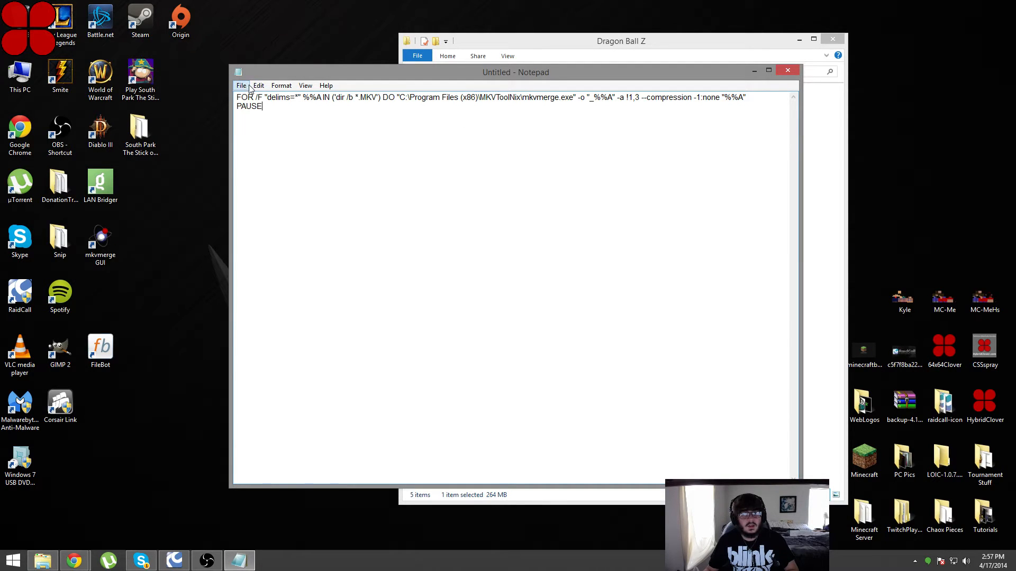
pyautogui.click(241, 85)
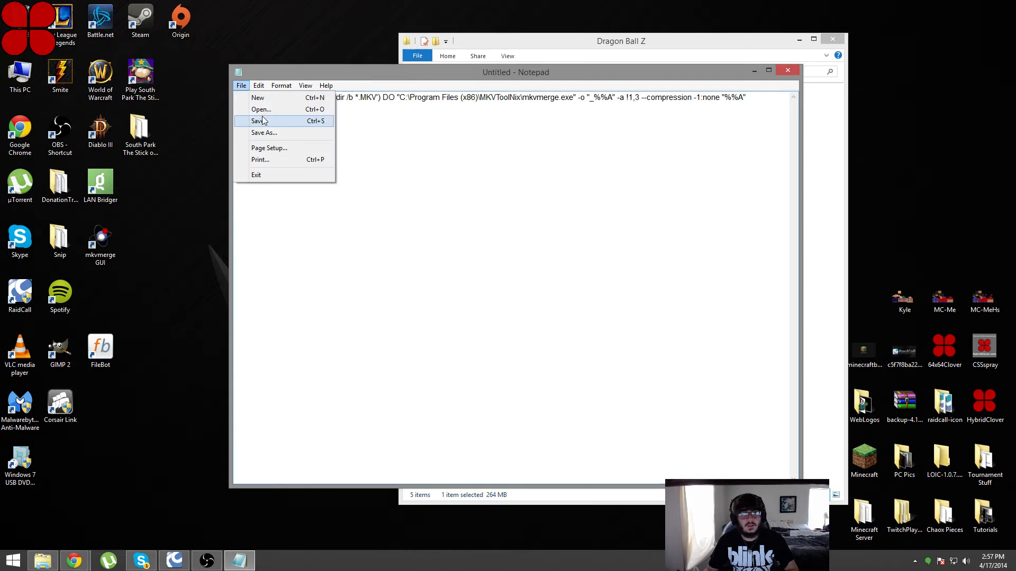
# Prepare Save As with name trackremover.bat and type All Files, then abandon it and close the note.
pyautogui.click(263, 133)
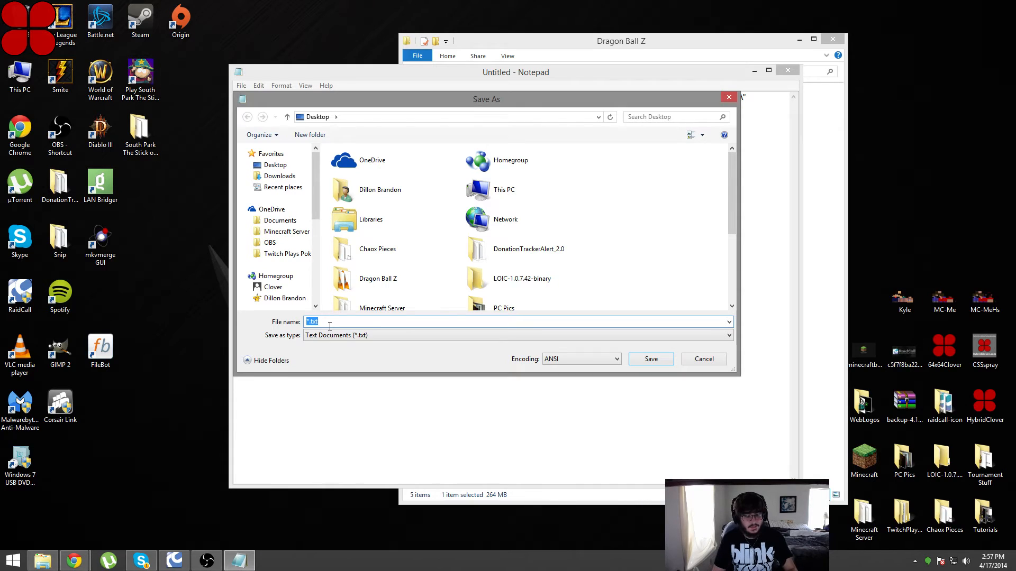
pyautogui.write('trackremover')
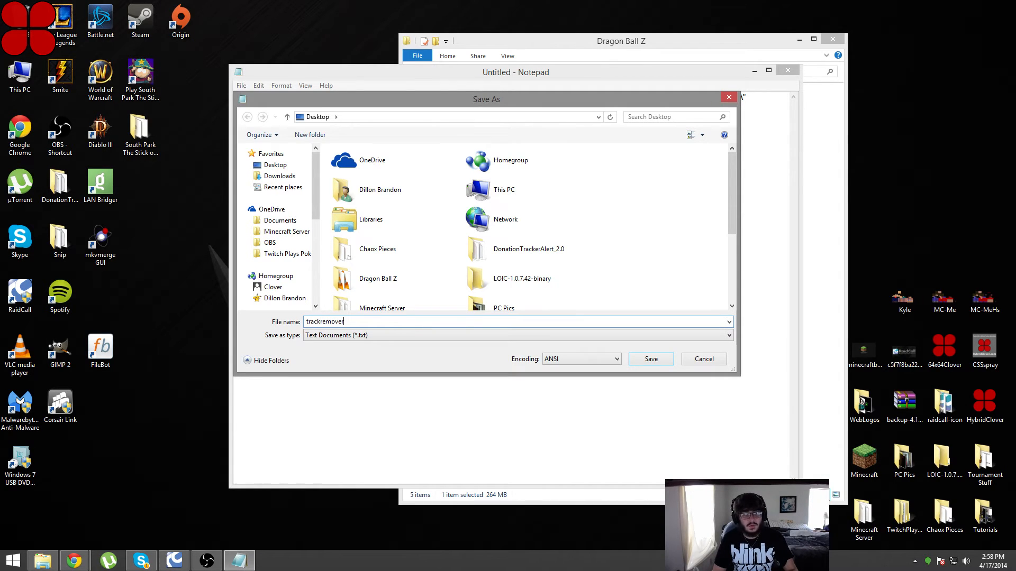
pyautogui.write('.bat')
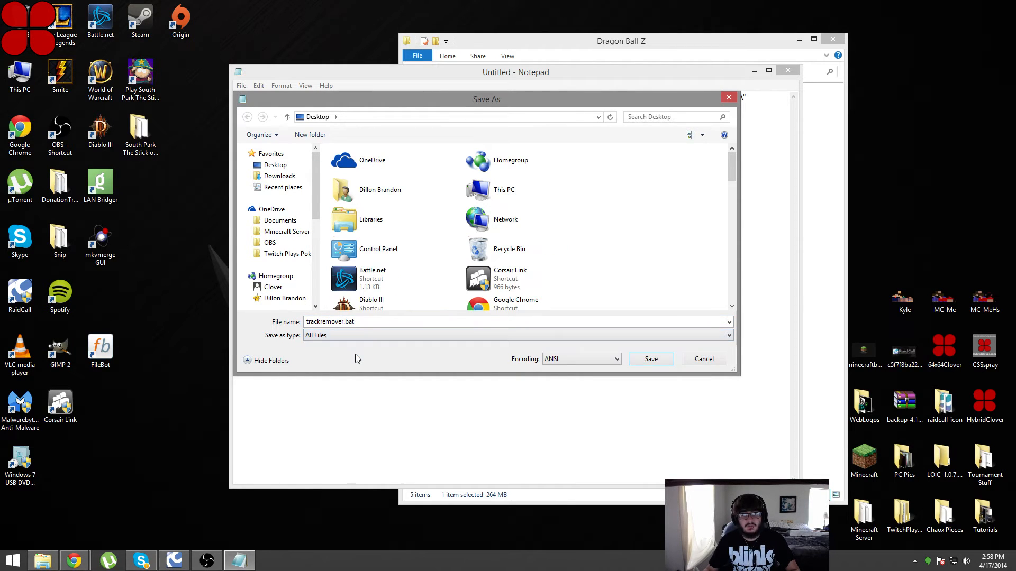
pyautogui.moveTo(377, 359)
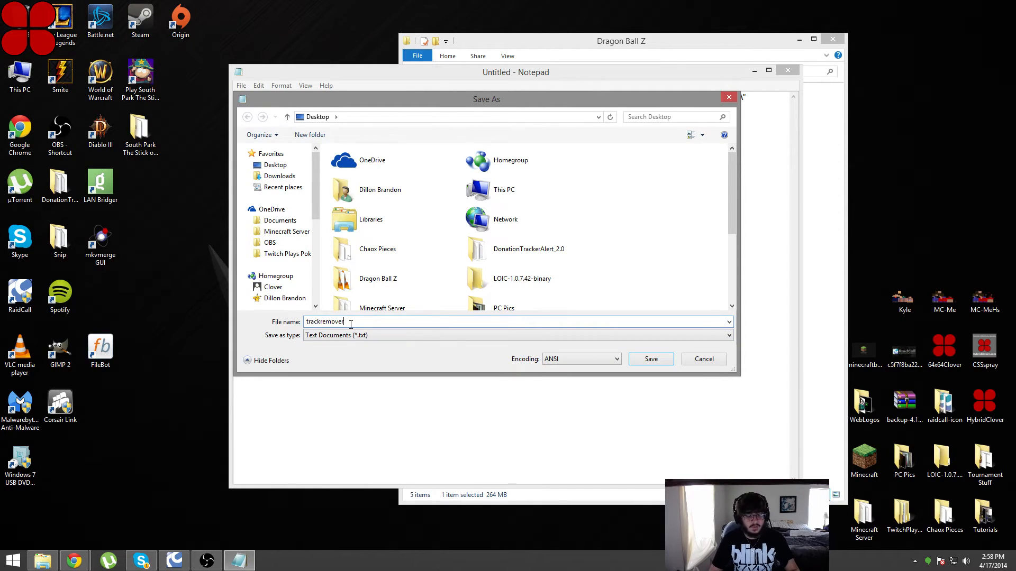
pyautogui.write('.bat')
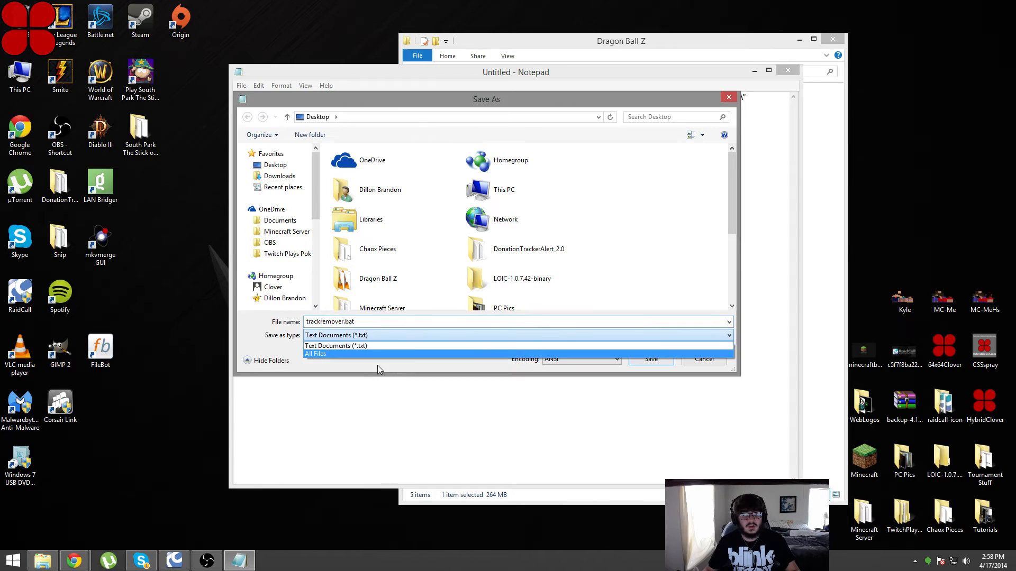
pyautogui.click(315, 354)
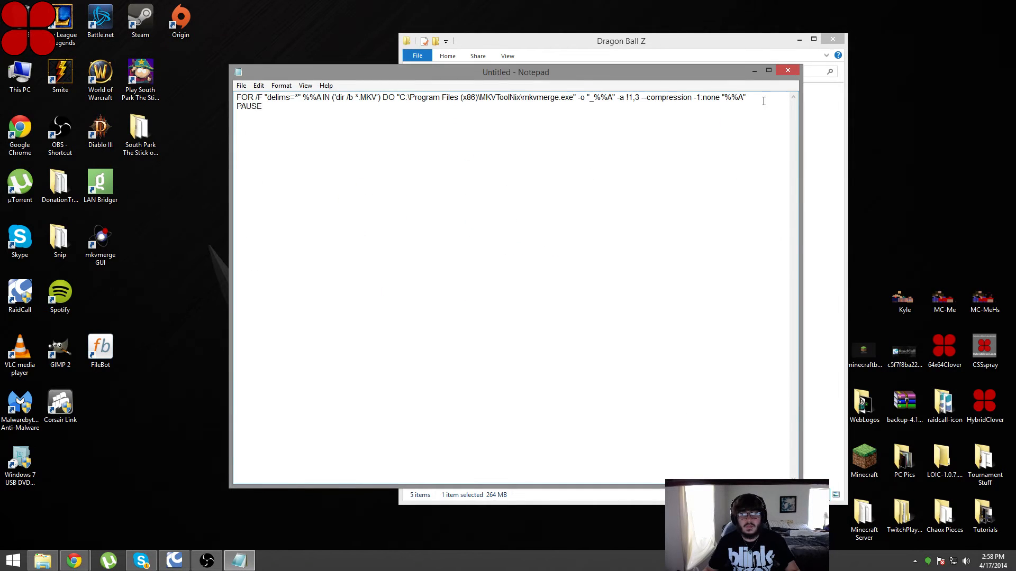
pyautogui.click(788, 70)
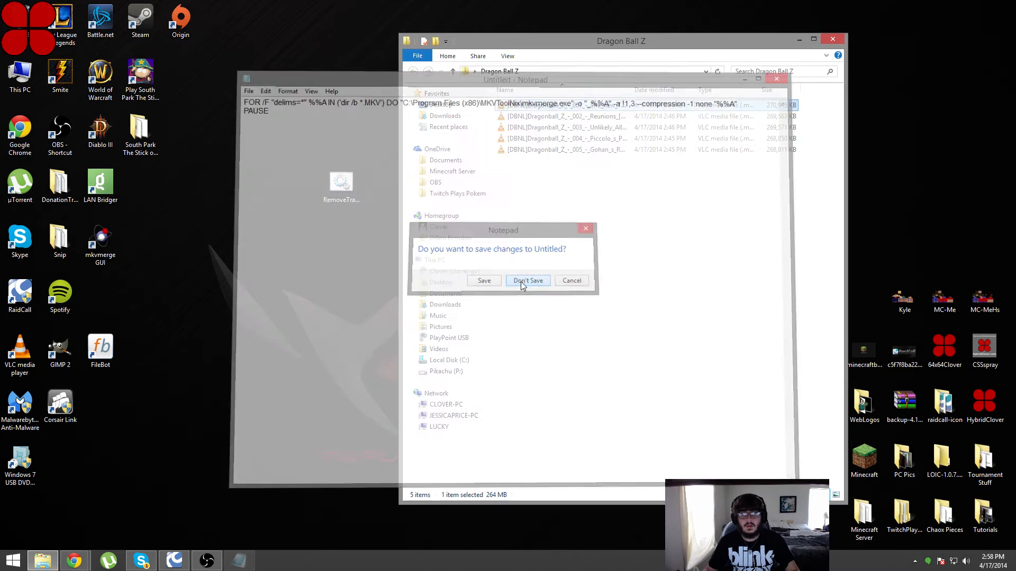
# Discard the unsaved note and drag RemoveTracks.bat from the desktop into the Dragon Ball Z folder.
pyautogui.click(526, 280)
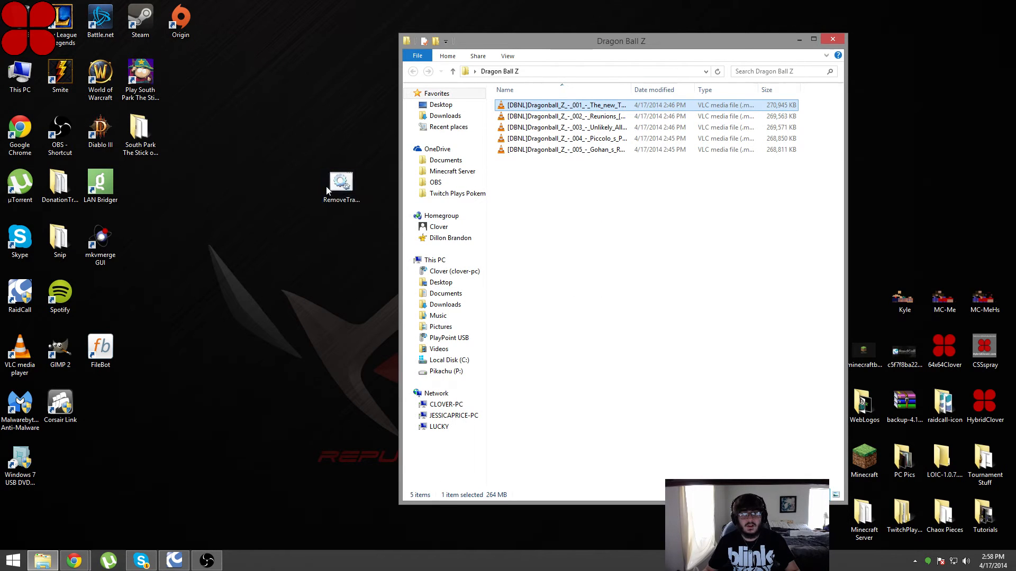
pyautogui.moveTo(340, 184); pyautogui.dragTo(615, 243)
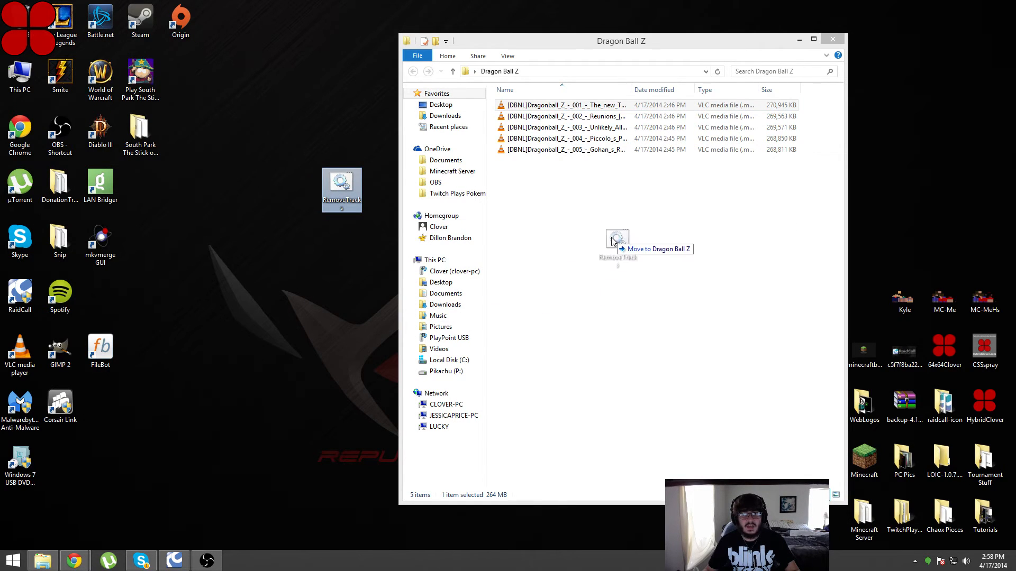
pyautogui.moveTo(341, 189); pyautogui.dragTo(617, 243)
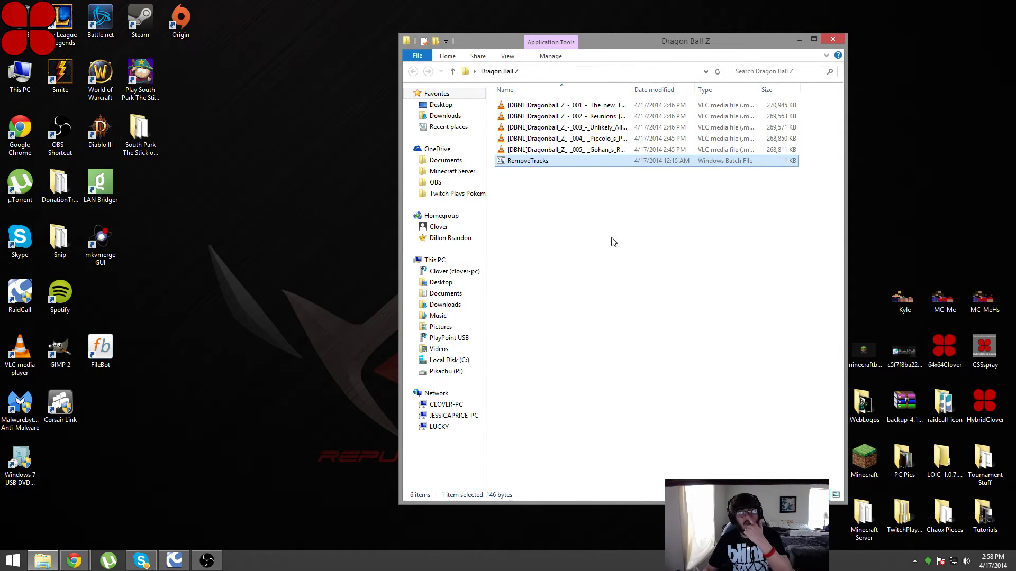
pyautogui.moveTo(618, 227)
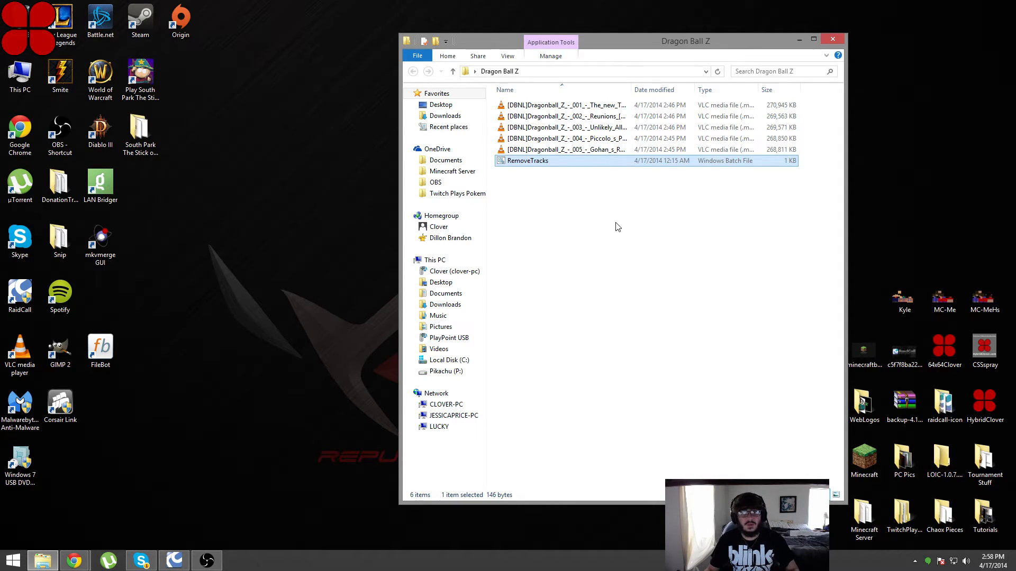
pyautogui.click(575, 138)
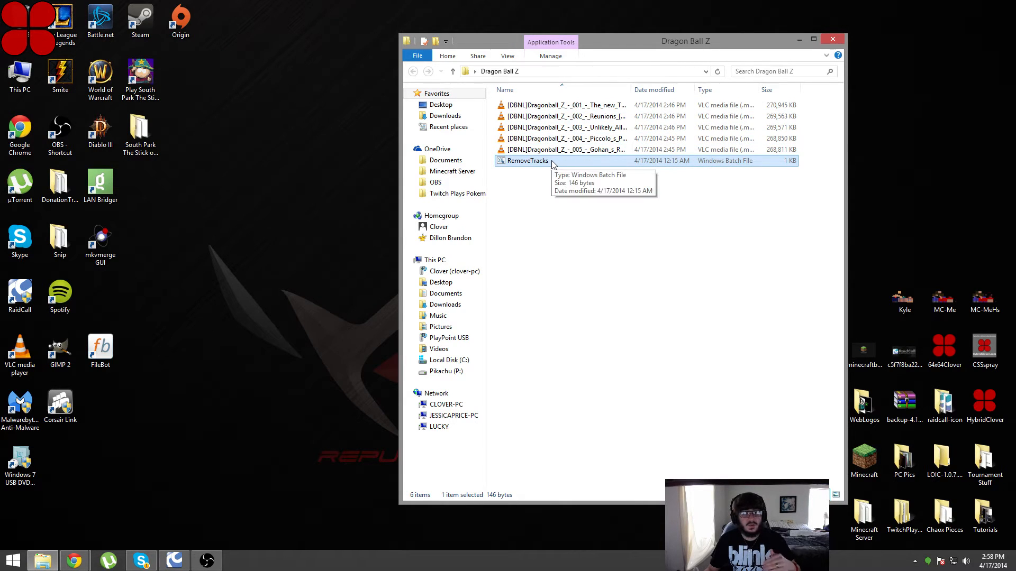
pyautogui.moveTo(545, 387)
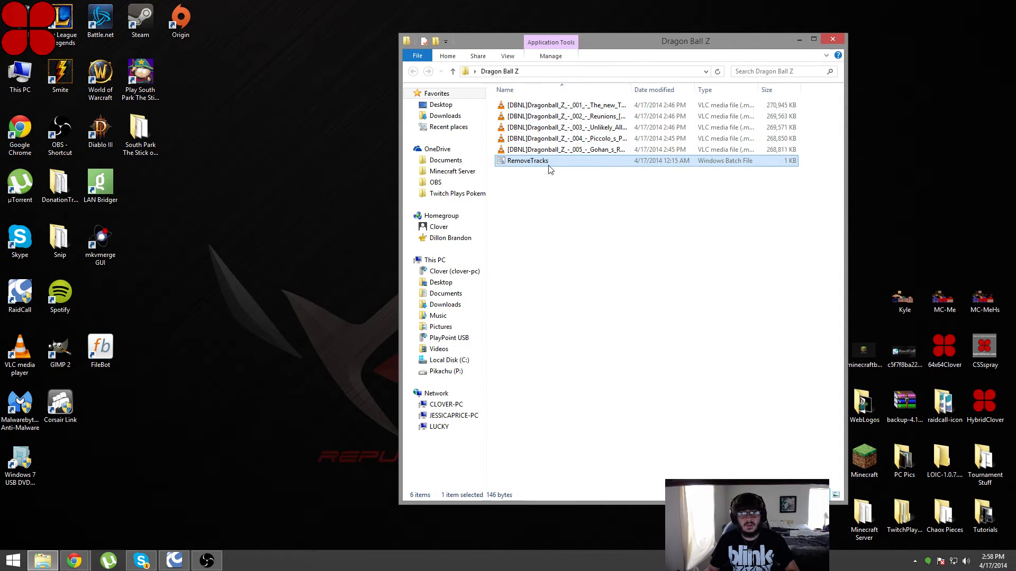
pyautogui.moveTo(533, 164)
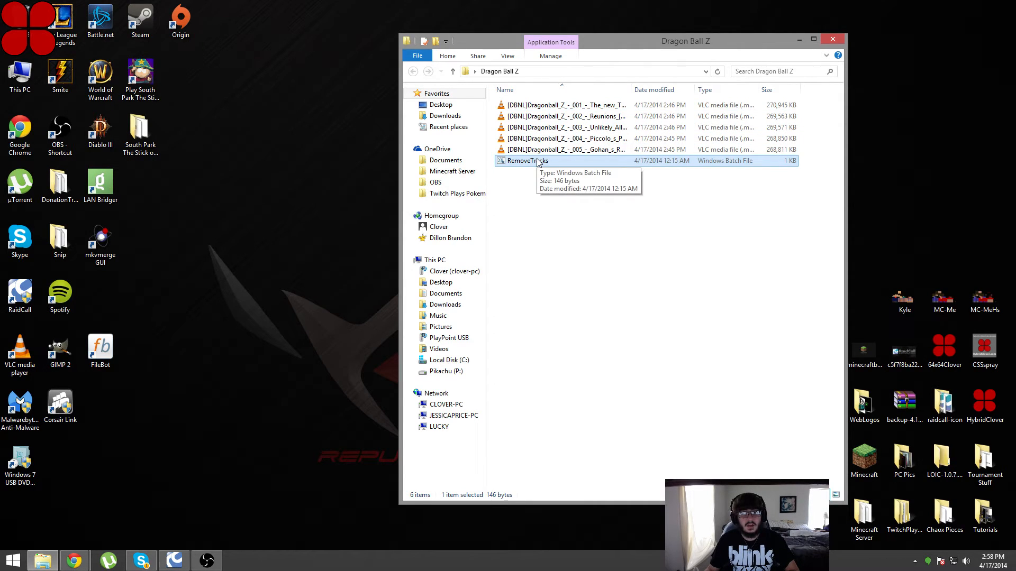
pyautogui.doubleClick(525, 161)
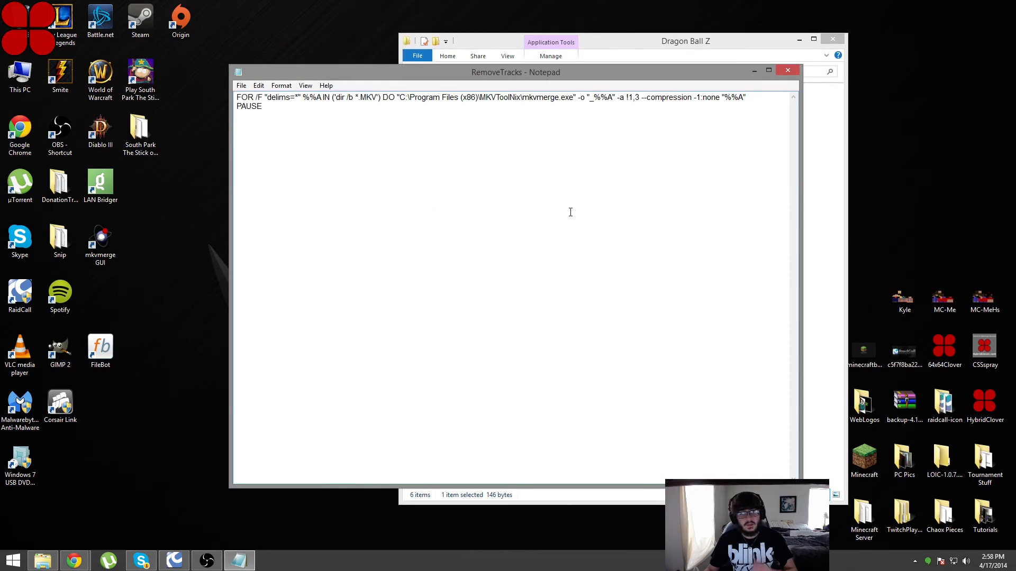
pyautogui.moveTo(584, 133)
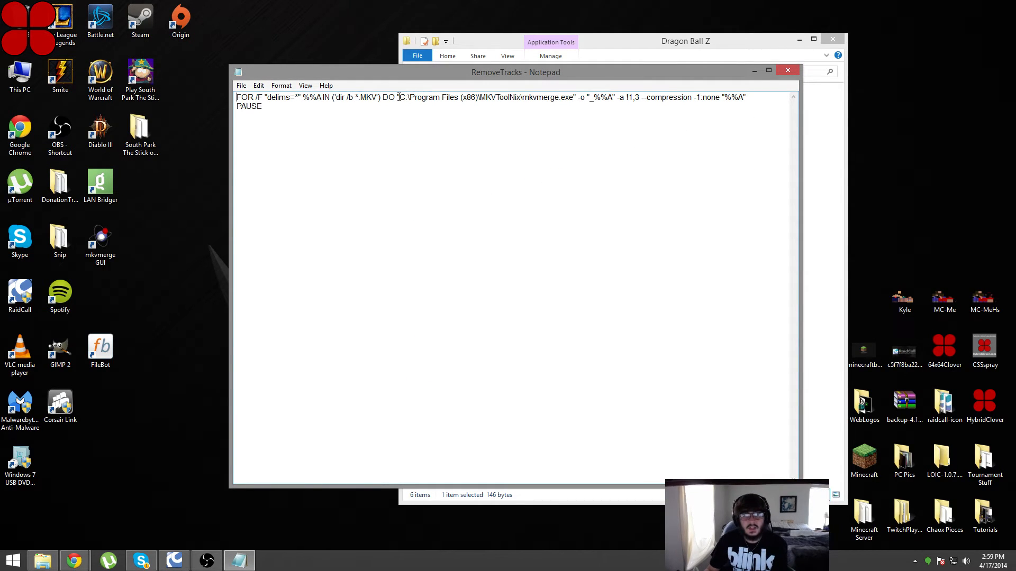
pyautogui.moveTo(400, 96); pyautogui.dragTo(536, 96)
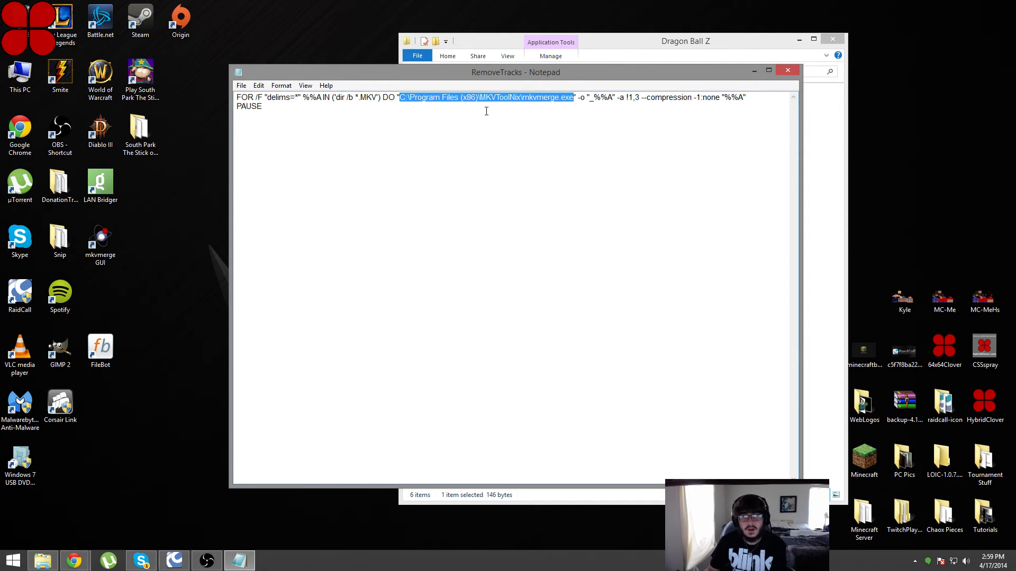
pyautogui.moveTo(540, 99)
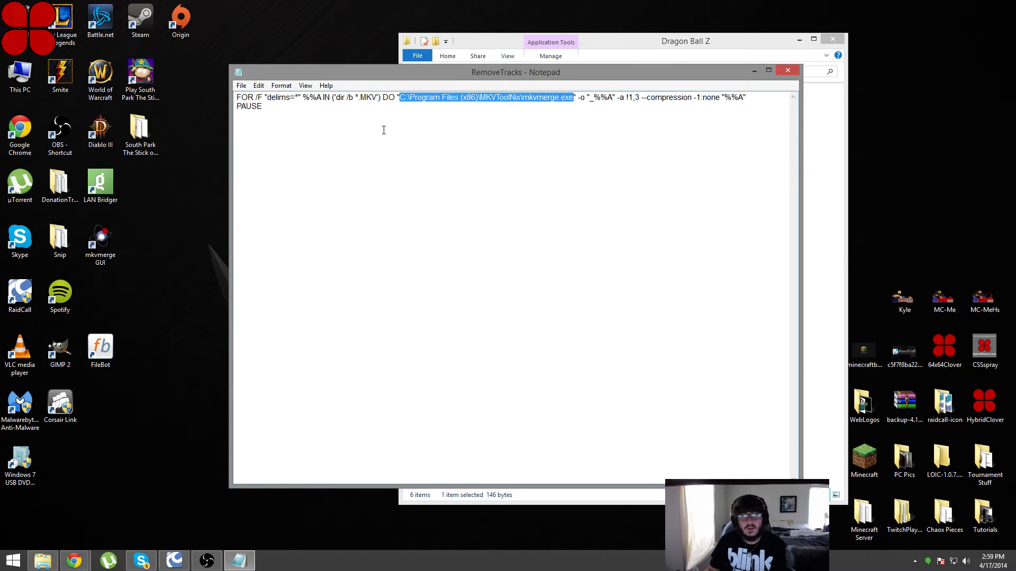
pyautogui.click(618, 97)
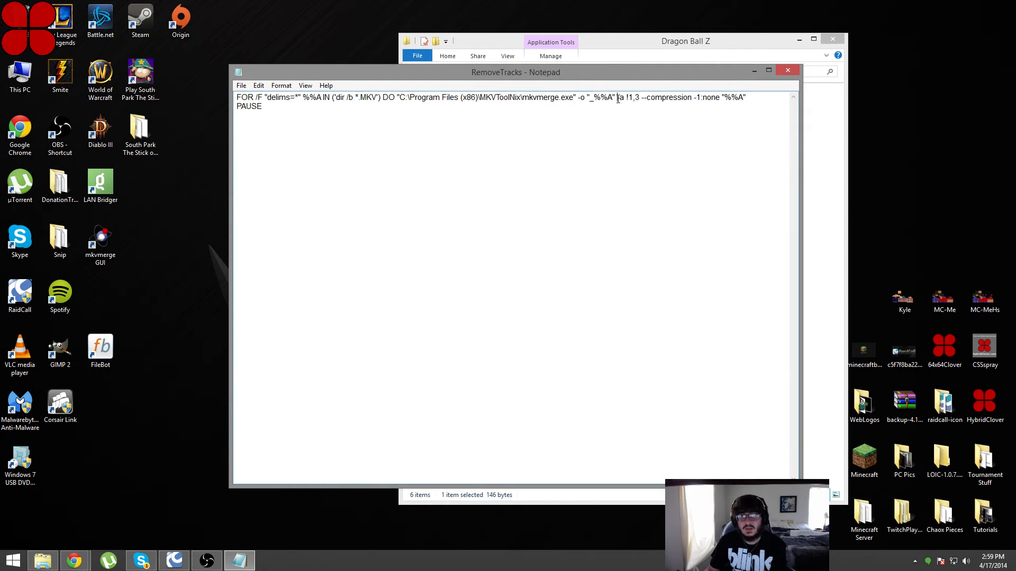
pyautogui.moveTo(617, 97); pyautogui.dragTo(639, 97)
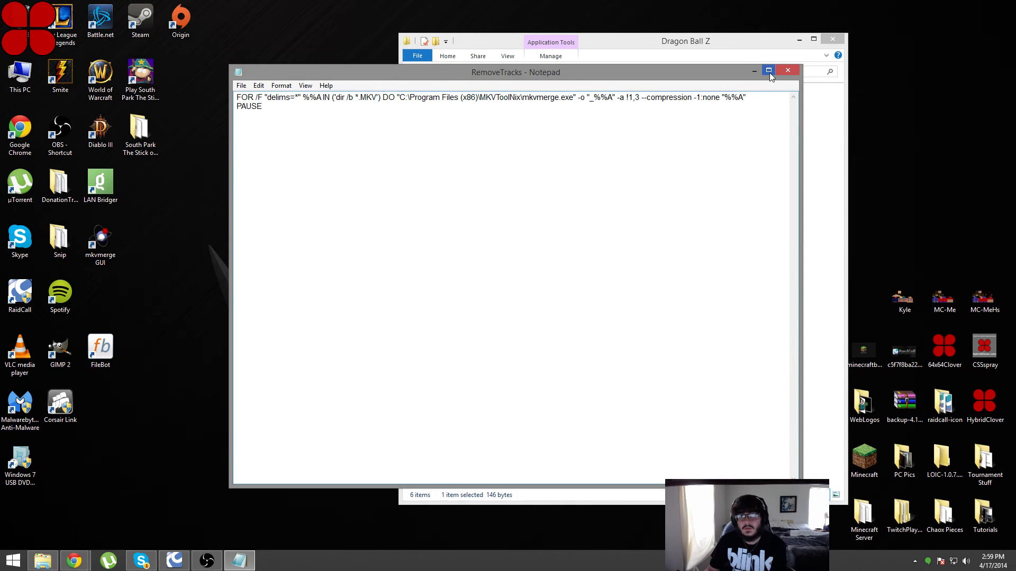
pyautogui.click(787, 70)
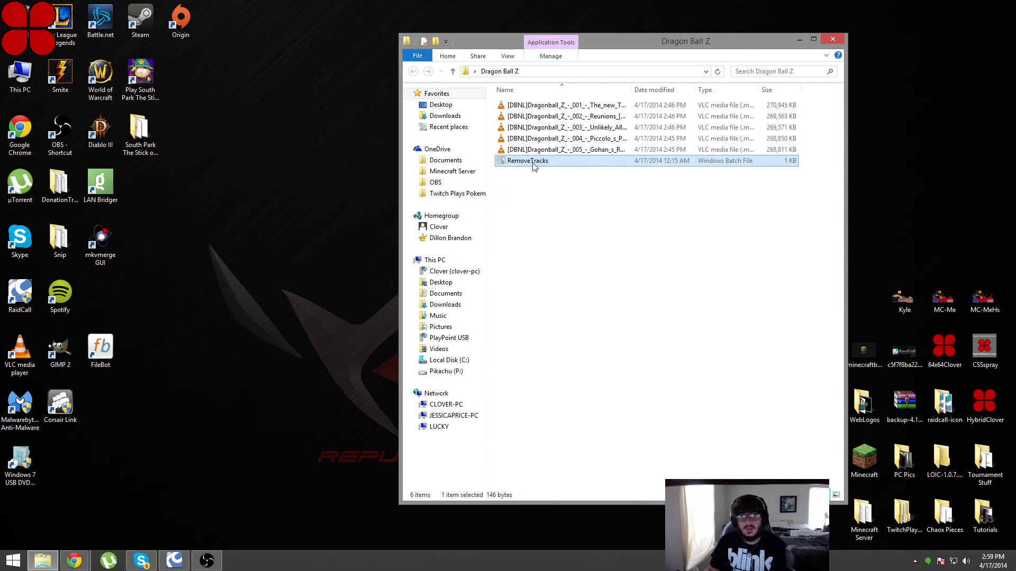
pyautogui.moveTo(532, 166)
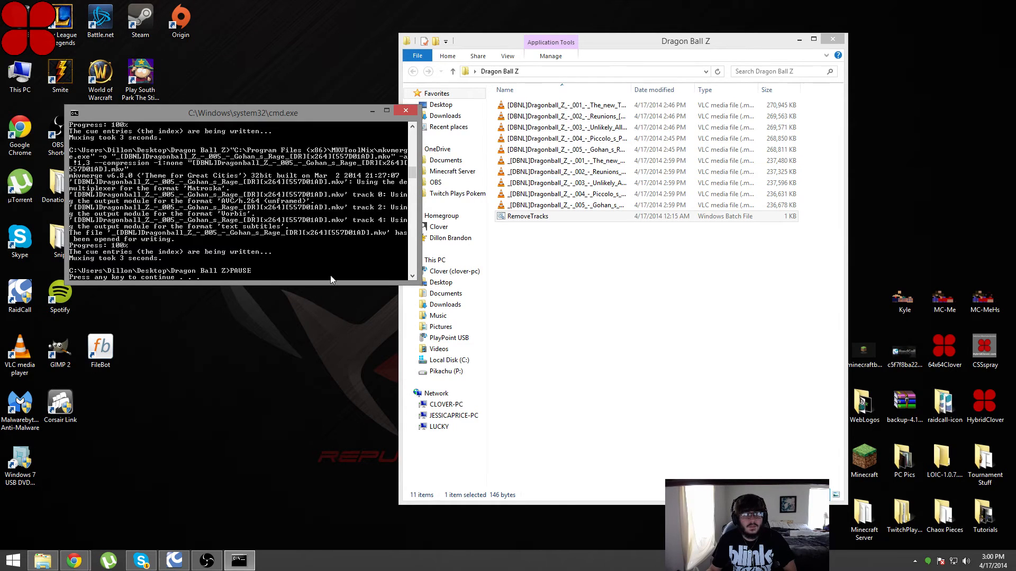
# After RemoveTracks.bat finishes in cmd, bring the Doom9 forum thread back to the front.
pyautogui.click(239, 560)
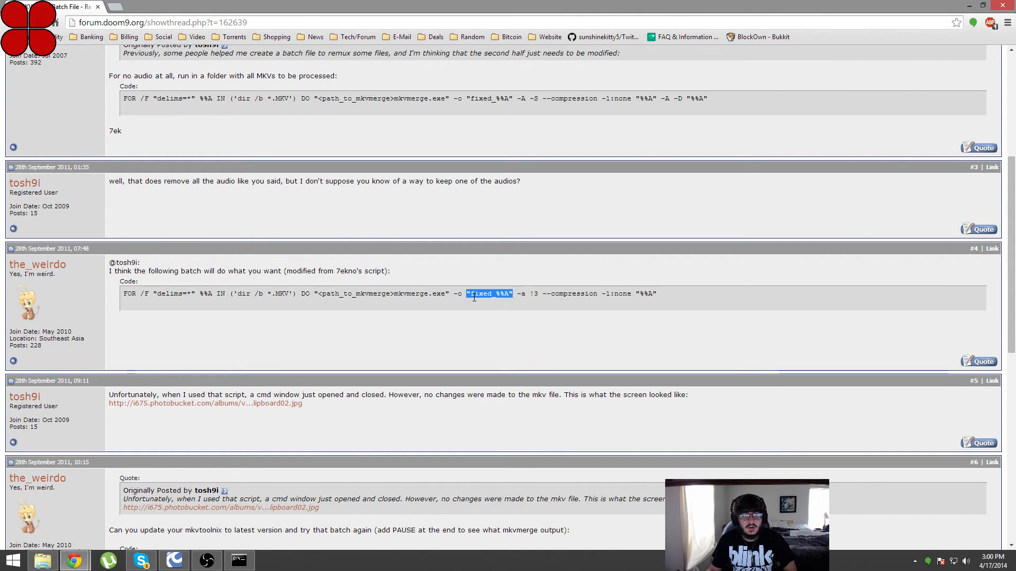
# Examine the 'fixed_' output-name prefix in post #4's quoted mkvmerge command.
pyautogui.click(672, 294)
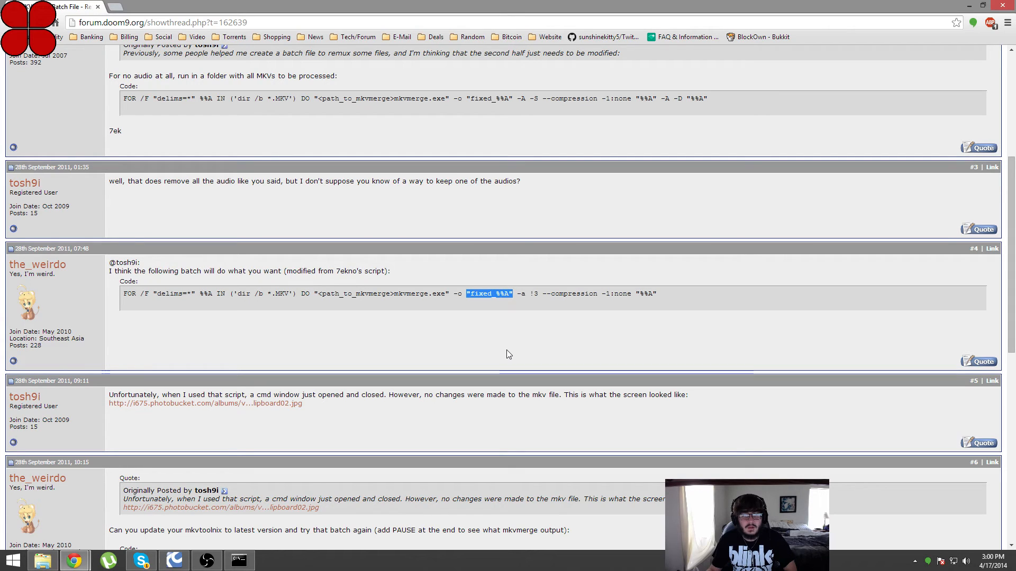
pyautogui.moveTo(503, 292)
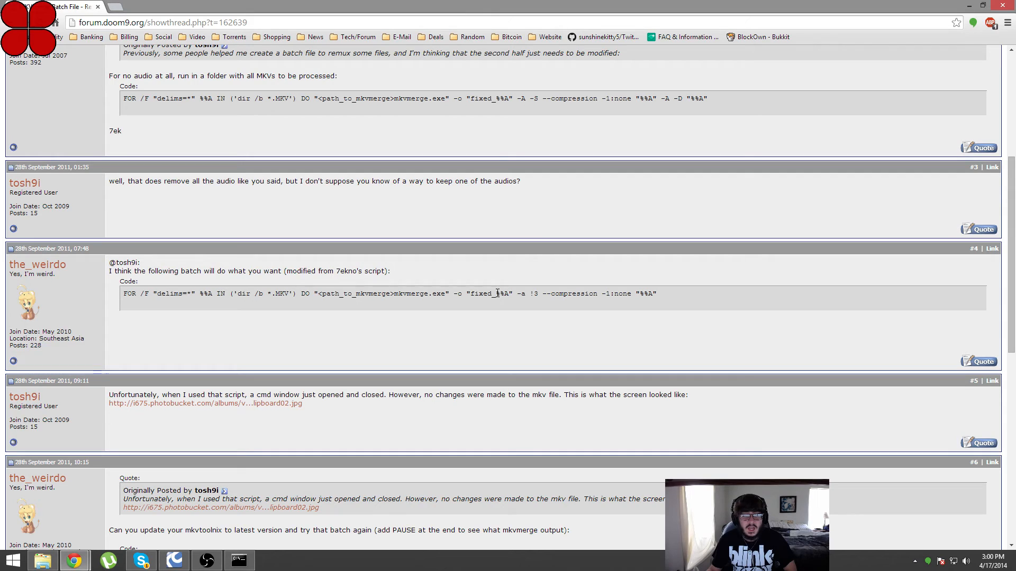
pyautogui.doubleClick(498, 294)
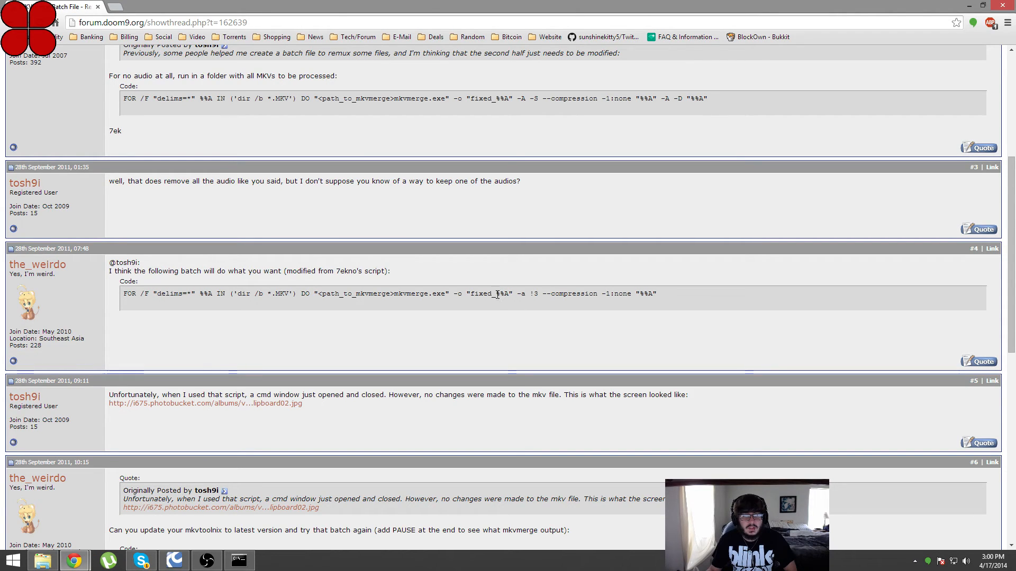
pyautogui.doubleClick(483, 295)
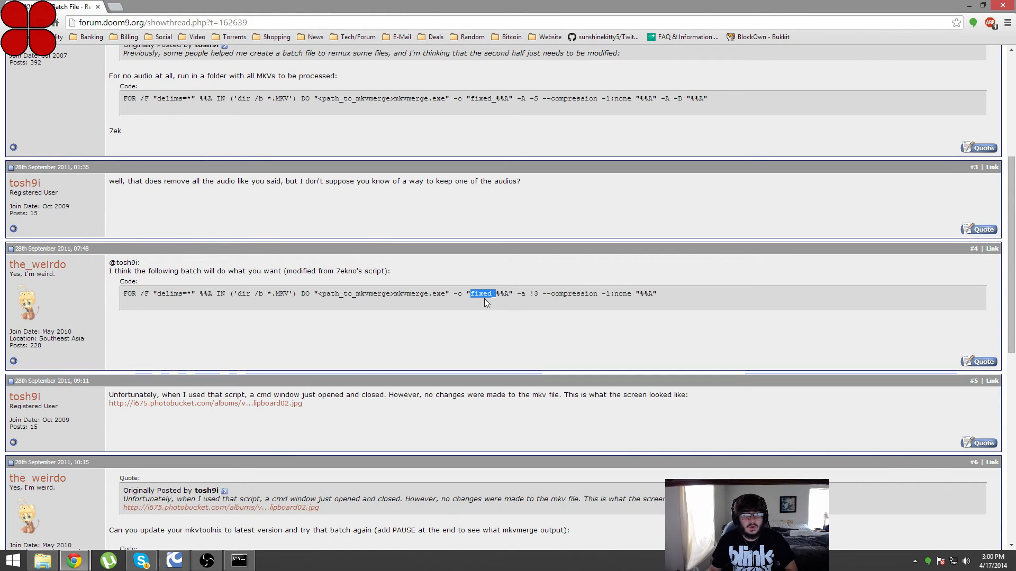
pyautogui.moveTo(495, 304)
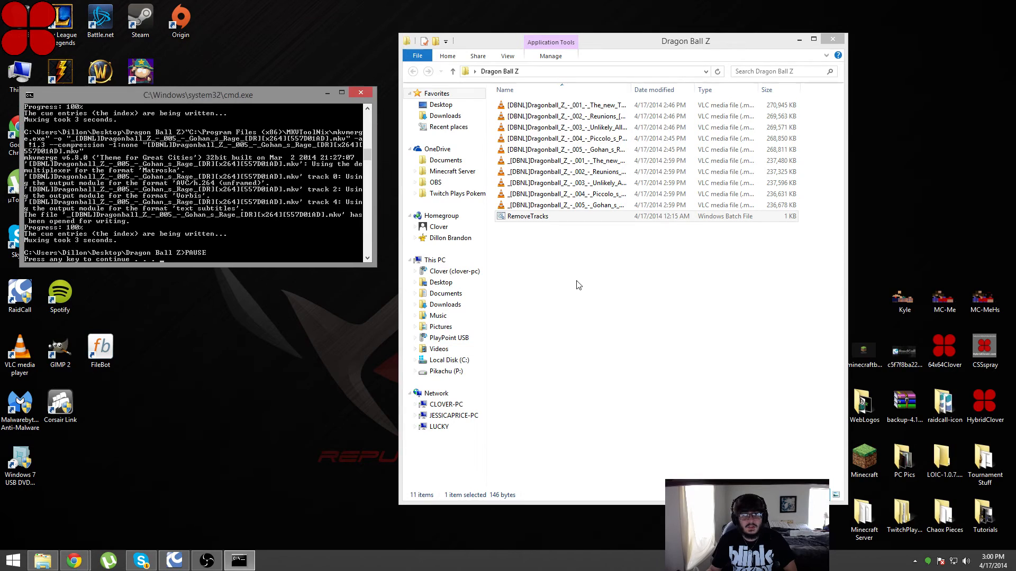
# View the RemoveTracks script via Edit and close Notepad again.
pyautogui.rightClick(526, 216)
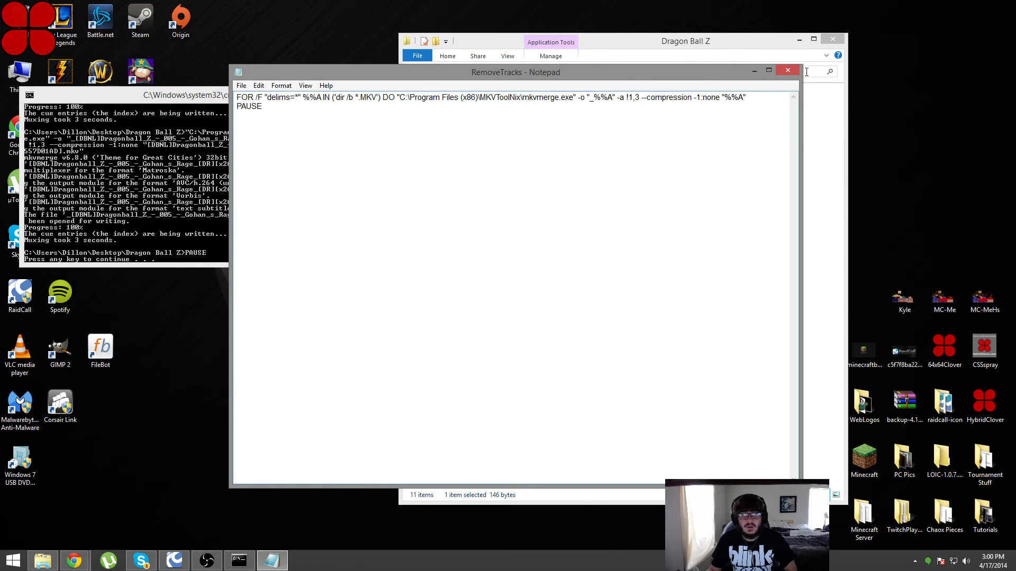
pyautogui.click(787, 70)
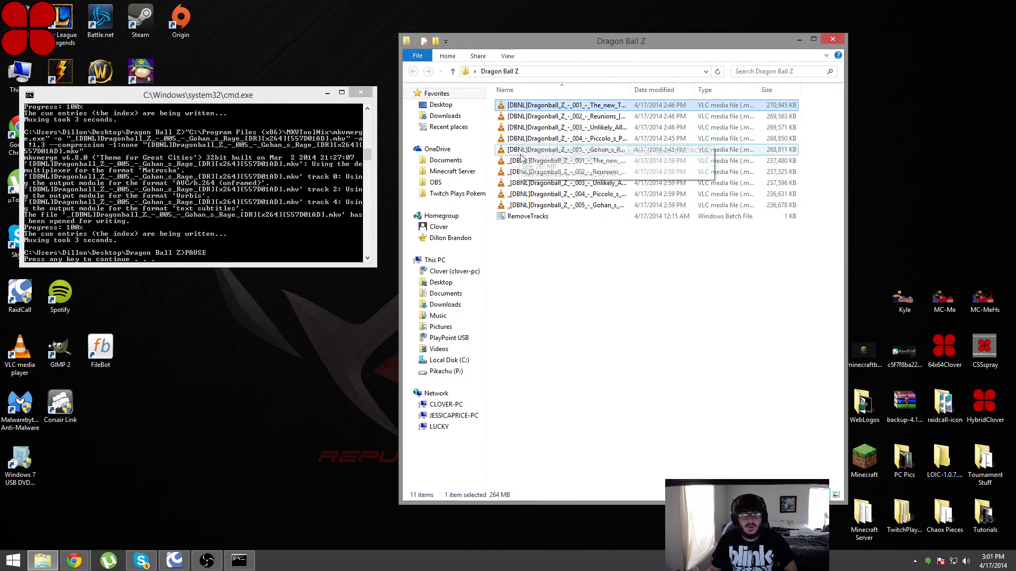
# Play the underscore-prefixed copy of episode 001 in VLC.
pyautogui.click(563, 160)
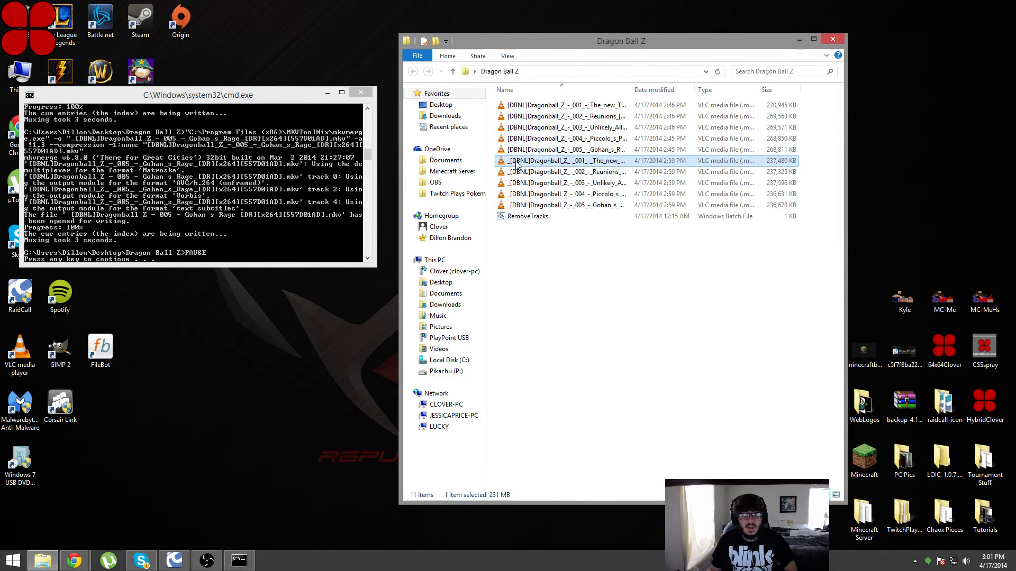
pyautogui.moveTo(521, 164)
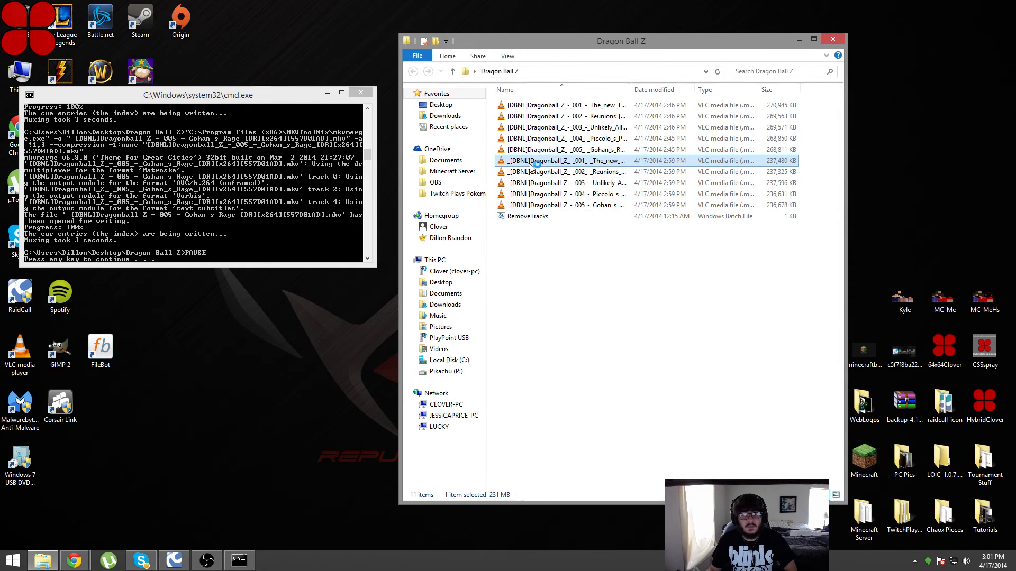
pyautogui.doubleClick(536, 161)
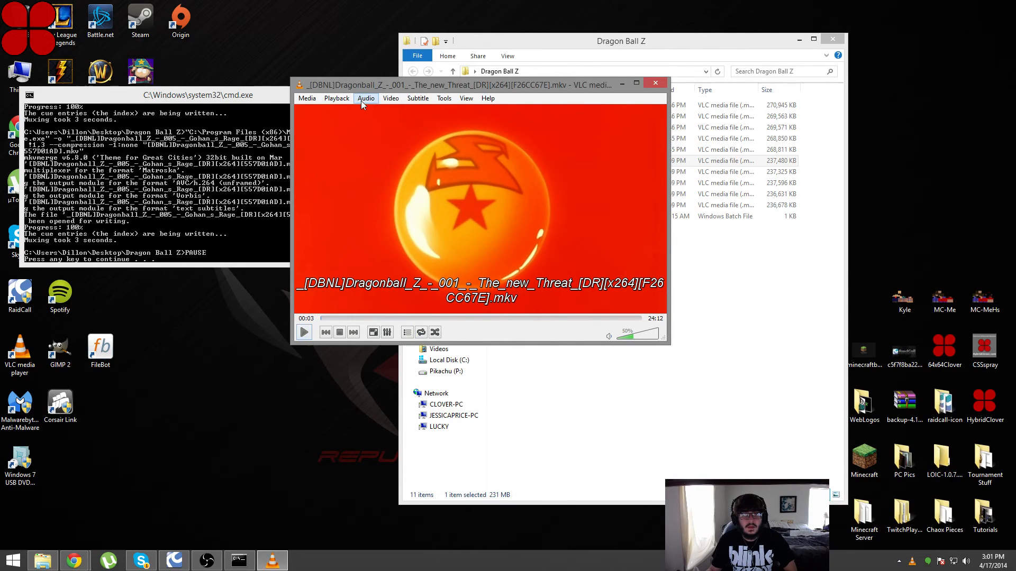
# Verify episode 001's copy has only the English audio track, then bring up RemoveTracks' file actions.
pyautogui.click(366, 97)
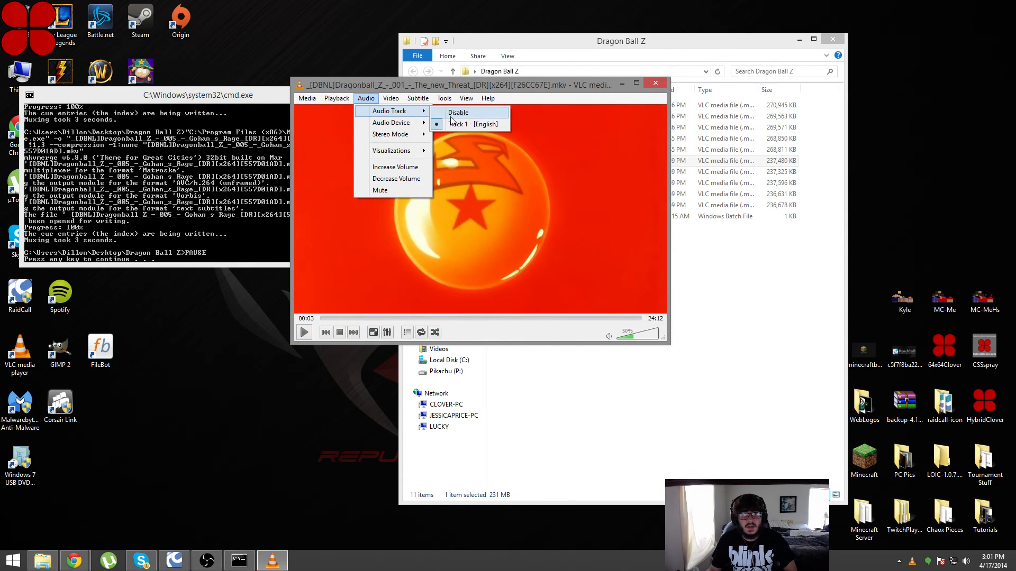
pyautogui.moveTo(458, 131)
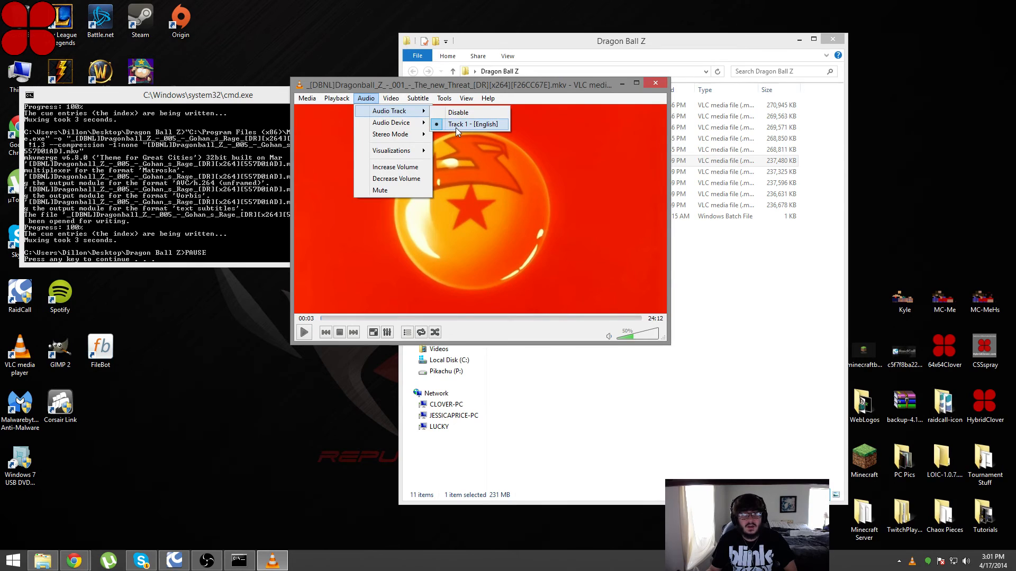
pyautogui.click(488, 97)
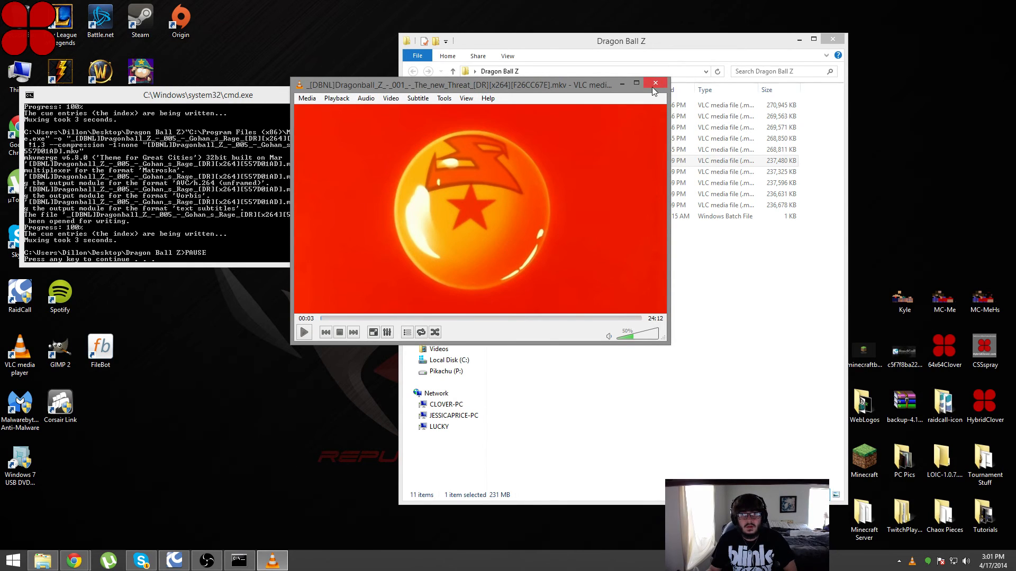
pyautogui.moveTo(633, 82)
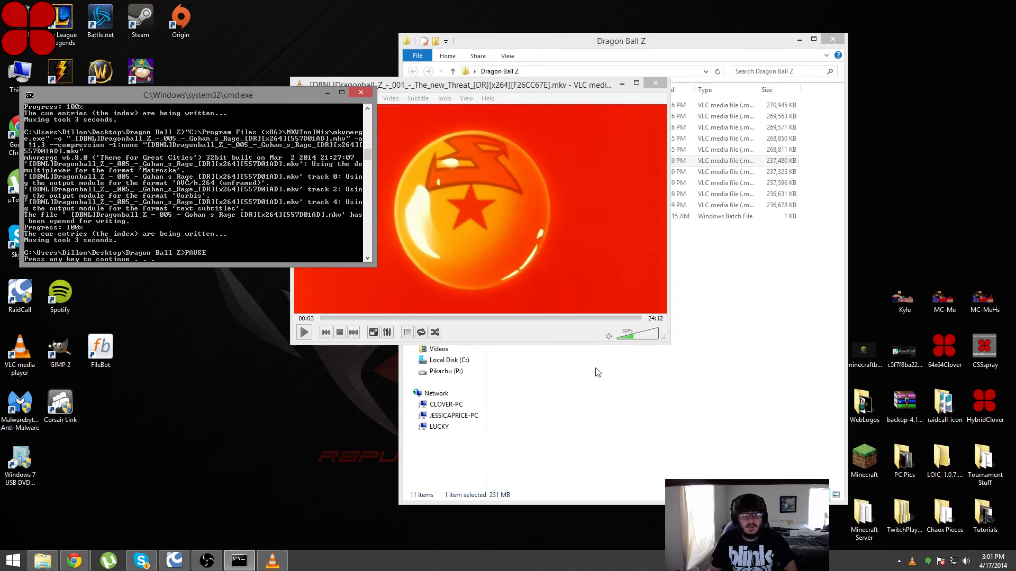
pyautogui.rightClick(526, 216)
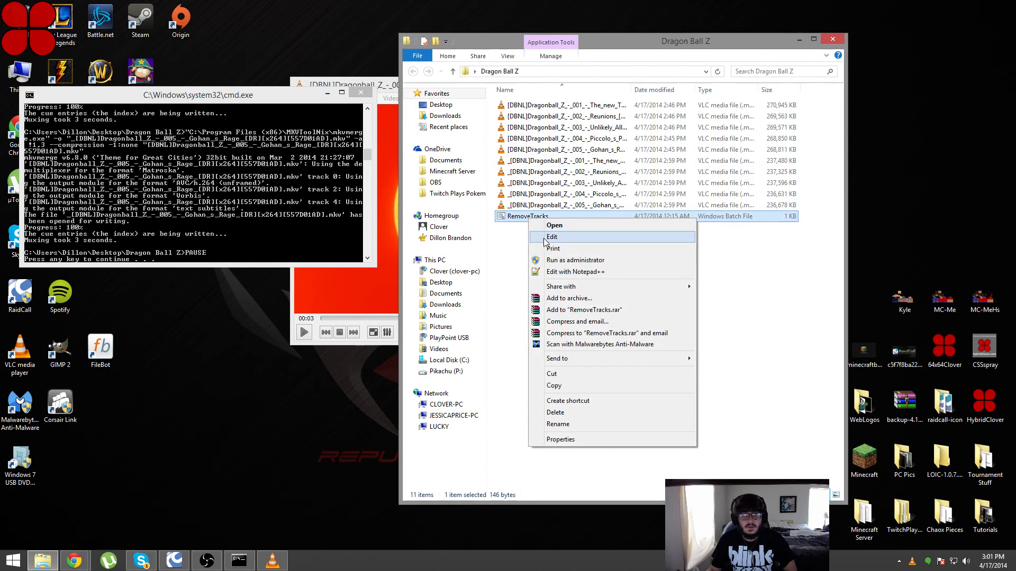
# Reopen RemoveTracks for editing, examine its PAUSE line, and close the cmd window and script unchanged.
pyautogui.click(552, 237)
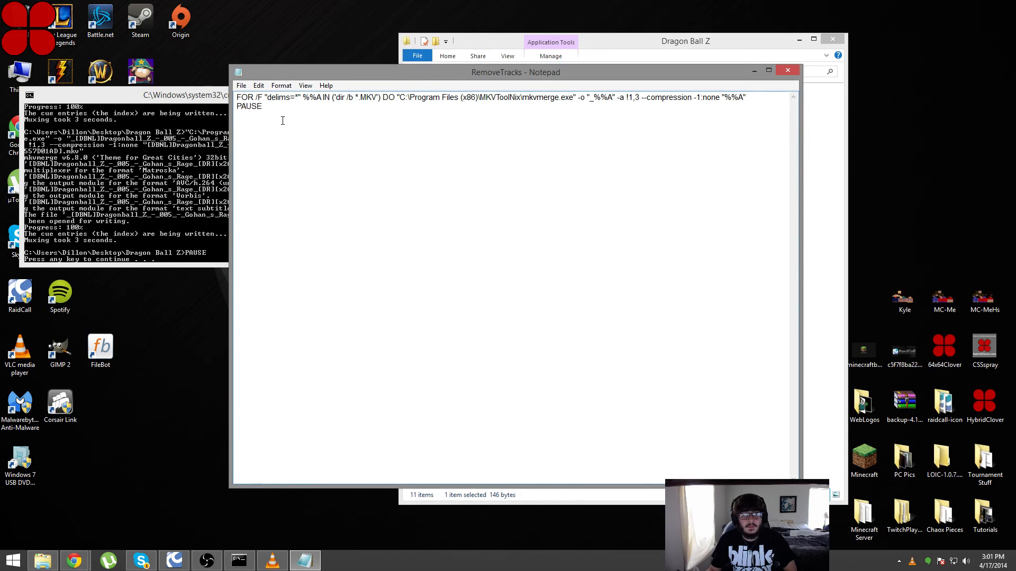
pyautogui.doubleClick(250, 106)
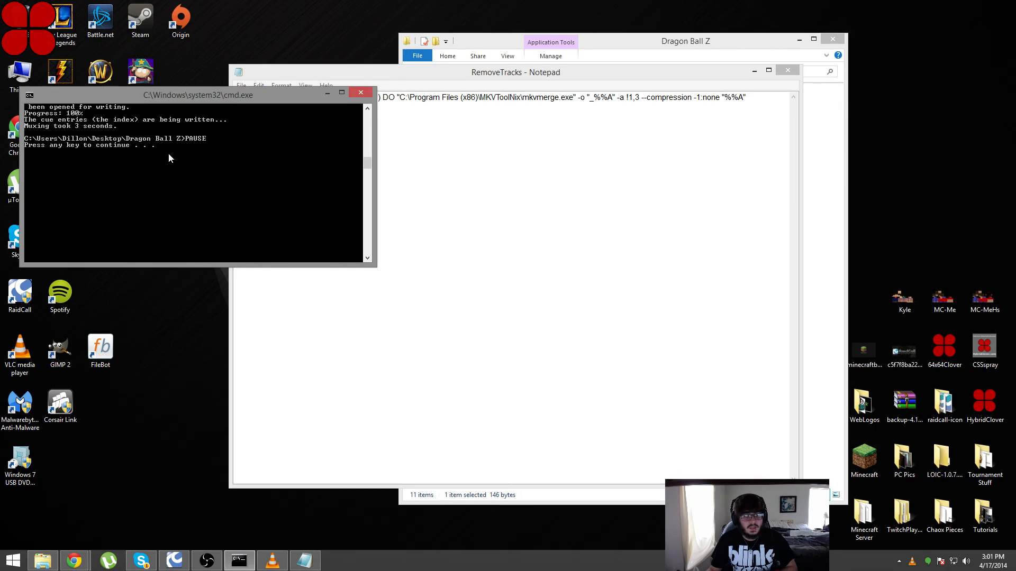
pyautogui.click(360, 92)
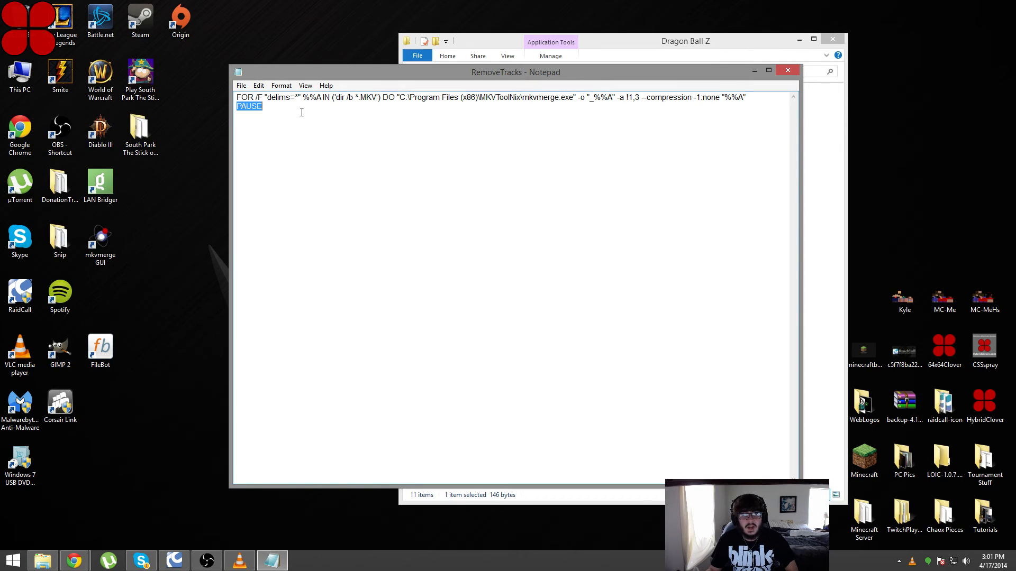
pyautogui.moveTo(298, 131)
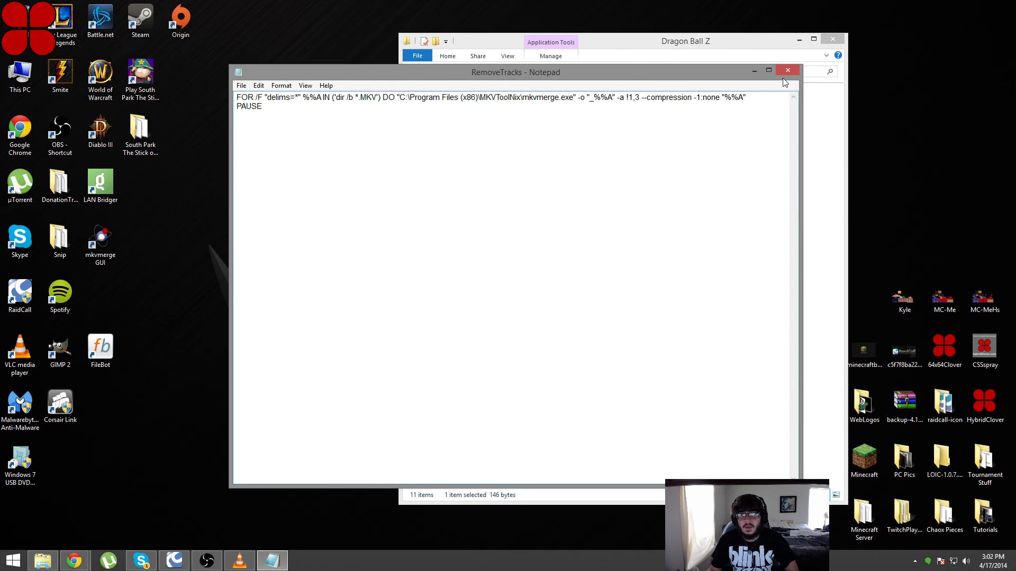
pyautogui.click(787, 70)
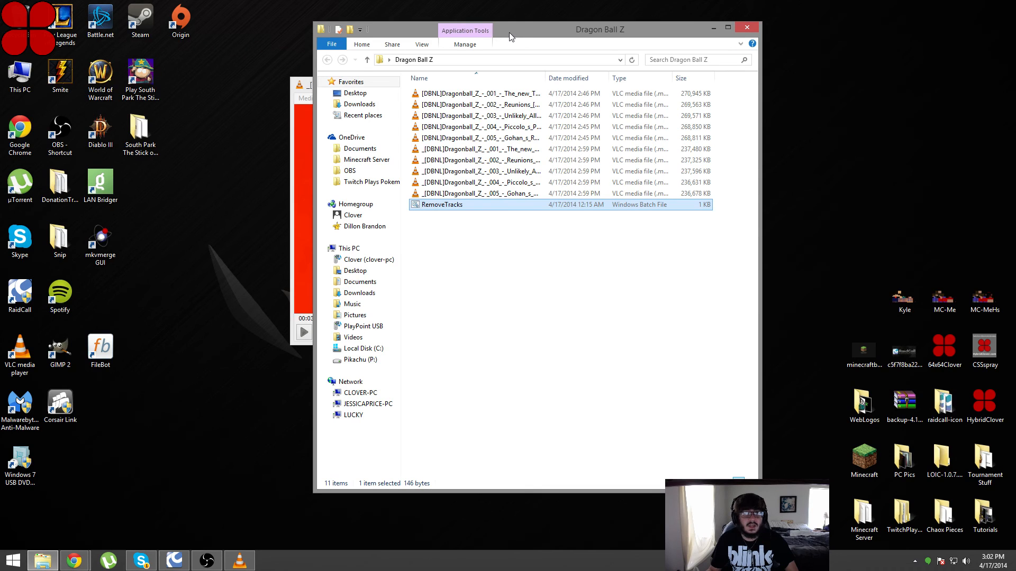
pyautogui.click(484, 93)
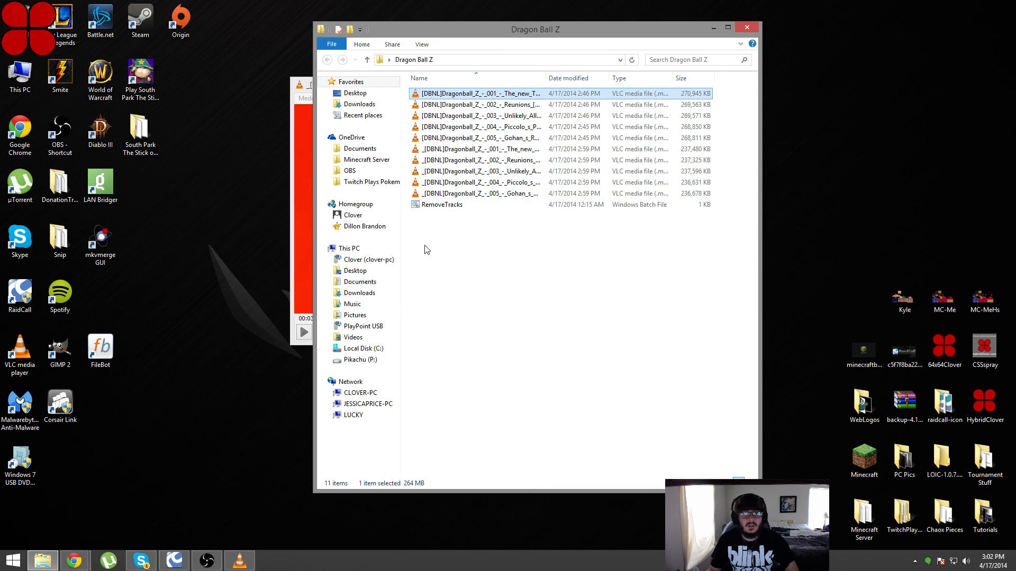
pyautogui.moveTo(468, 94)
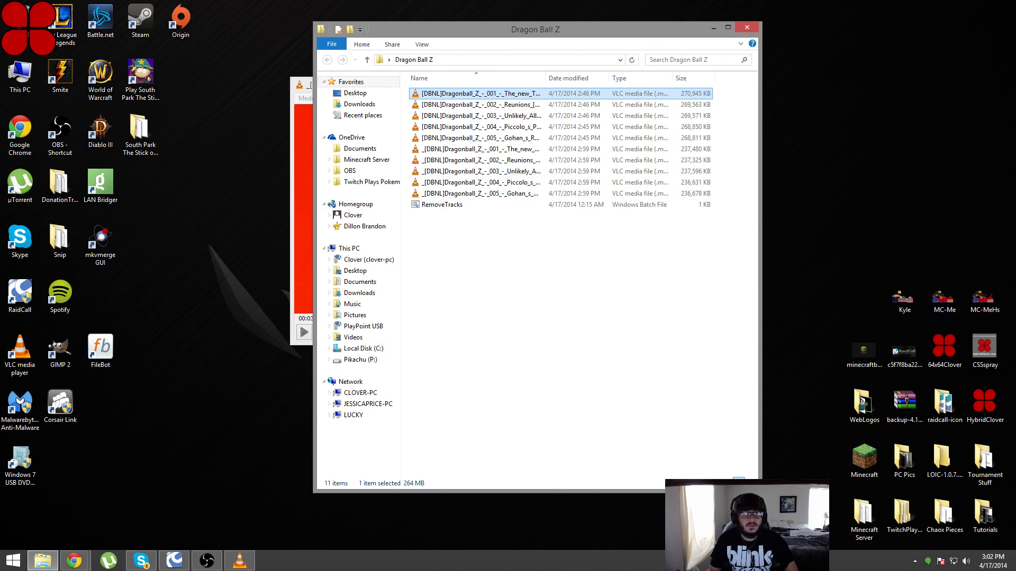
pyautogui.moveTo(587, 361)
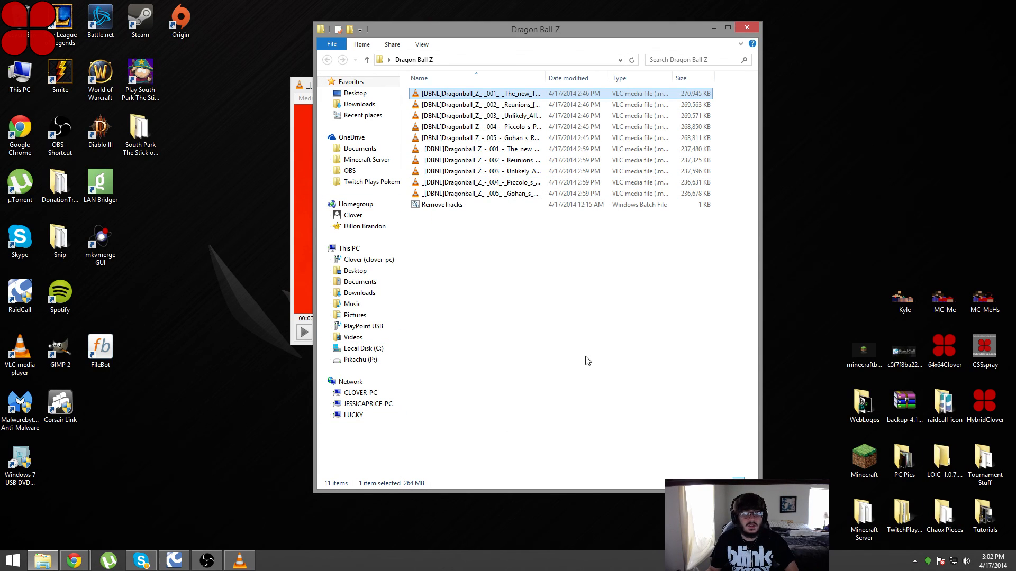
pyautogui.moveTo(563, 350)
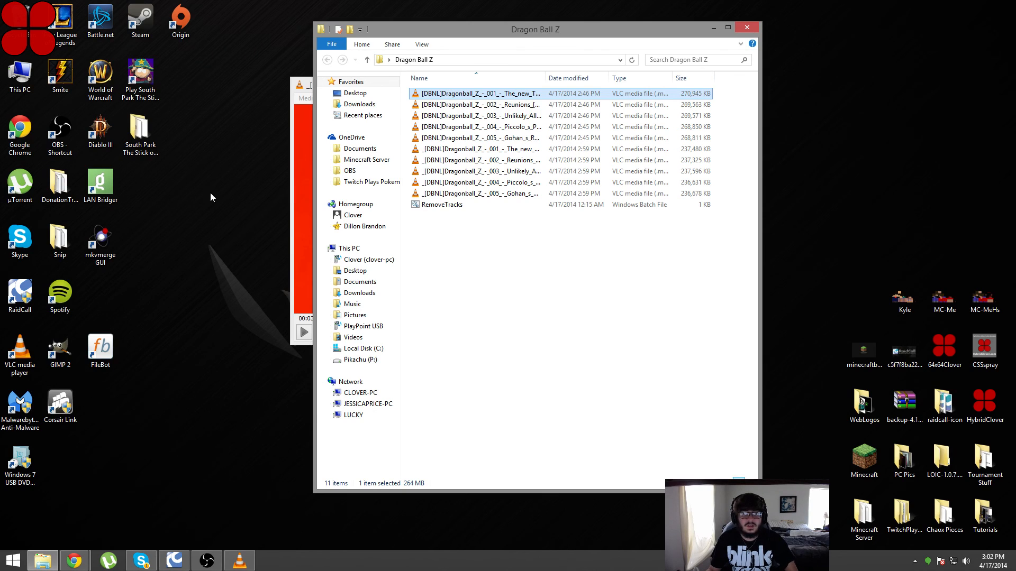
pyautogui.moveTo(237, 268)
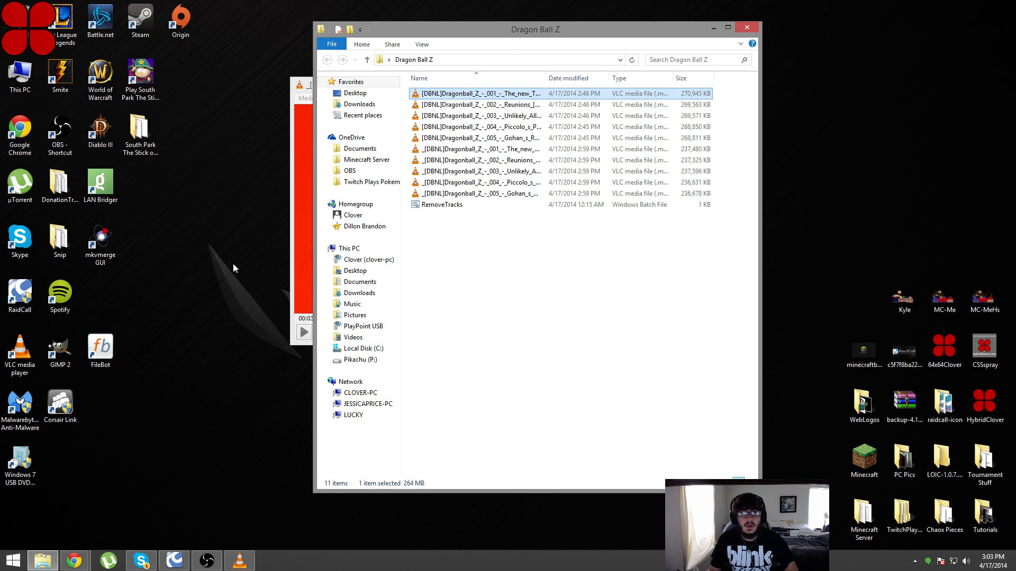
pyautogui.moveTo(216, 260)
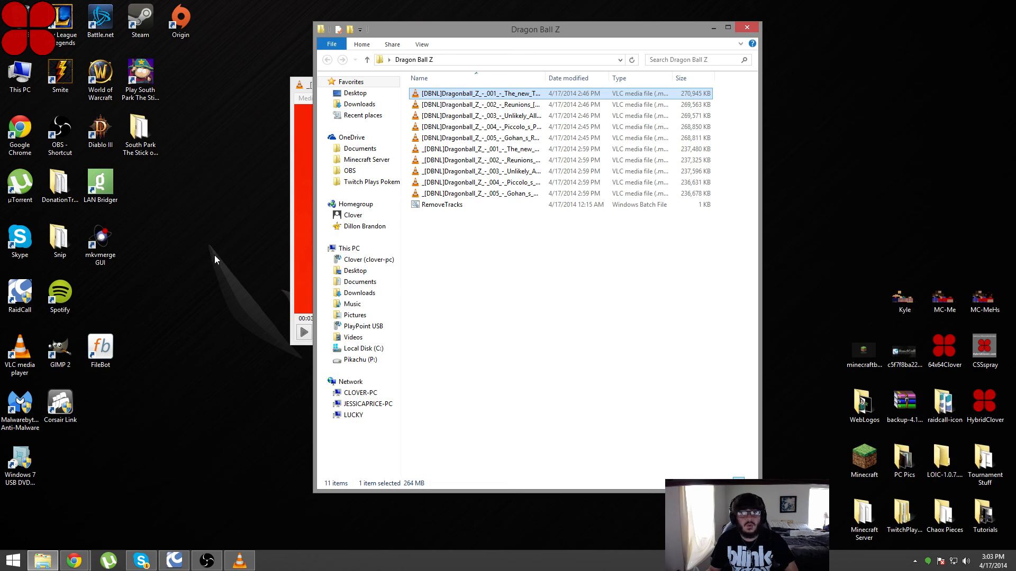
pyautogui.moveTo(228, 239)
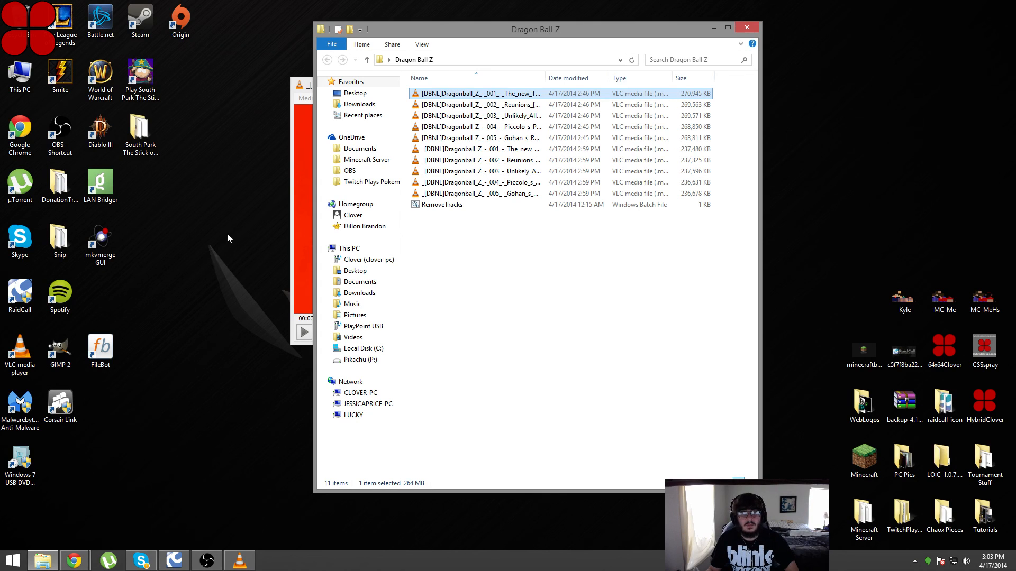
pyautogui.moveTo(227, 226)
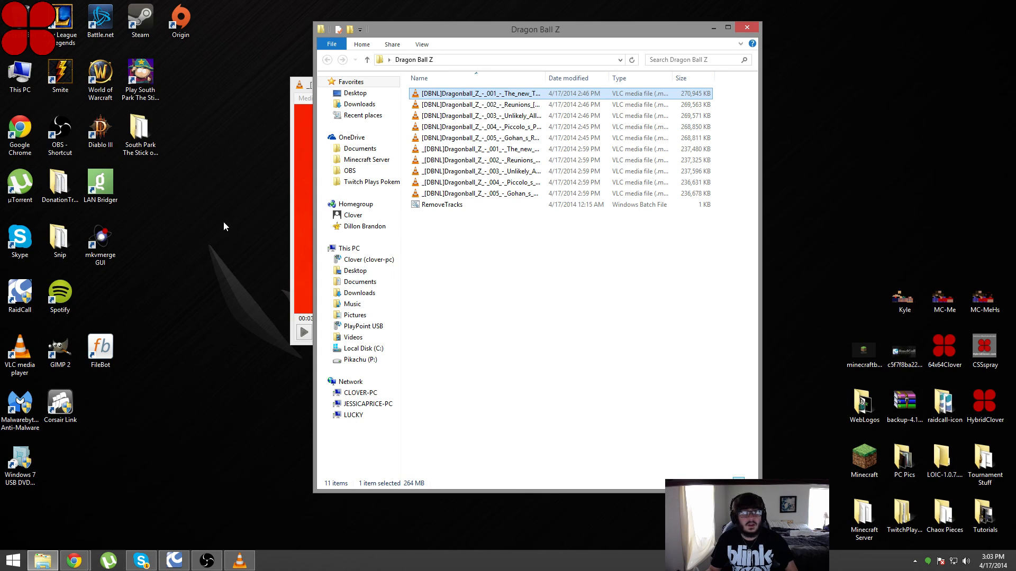
pyautogui.moveTo(210, 195)
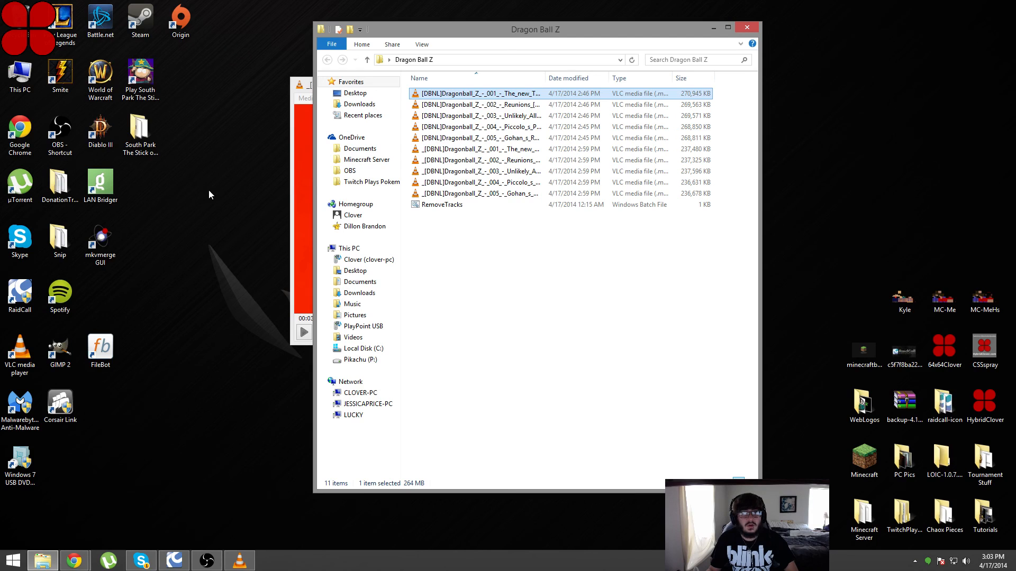